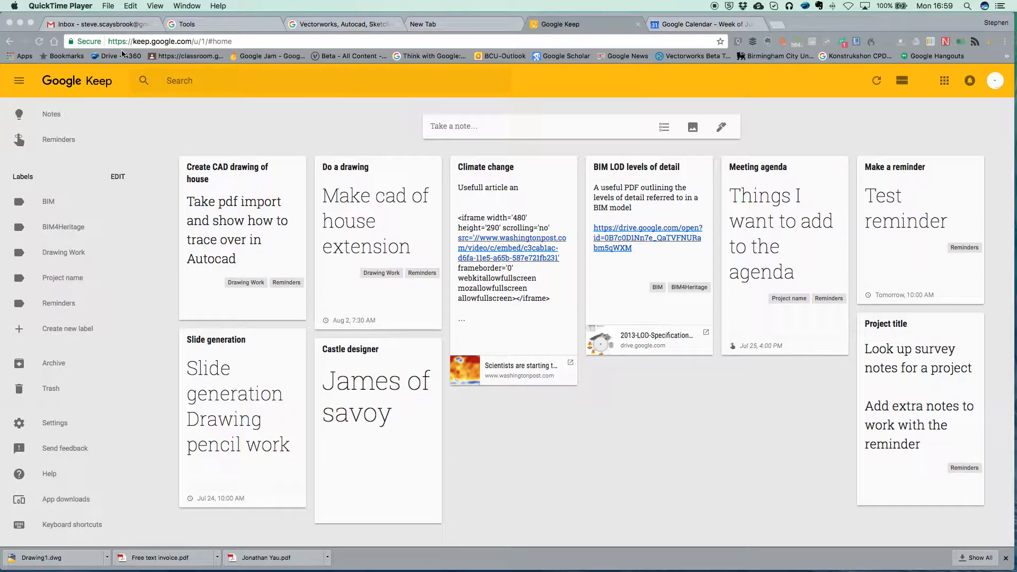
mouse_move(503, 85)
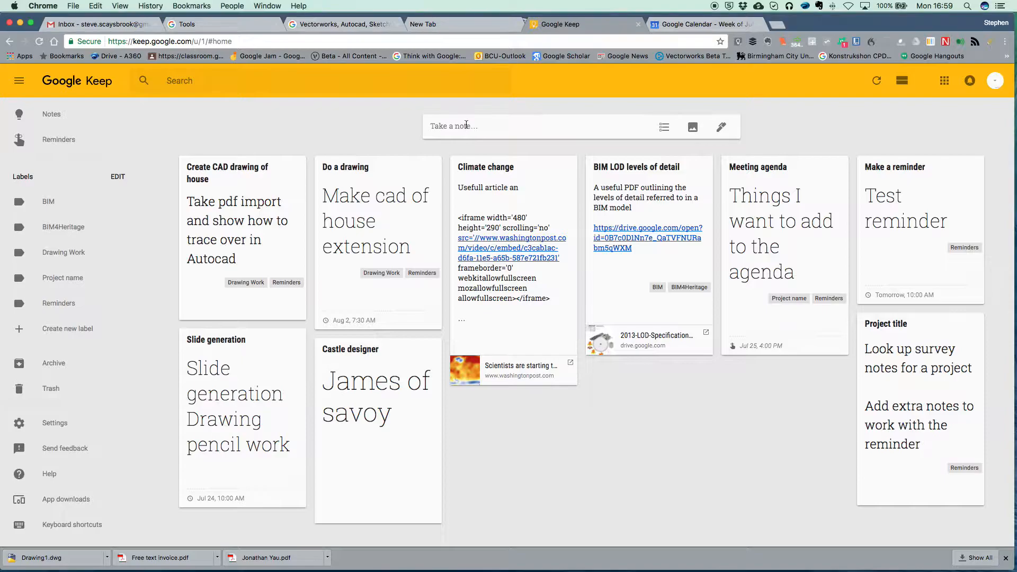
- Expand the 'Take a note…' bar to open a blank note editor
click(466, 126)
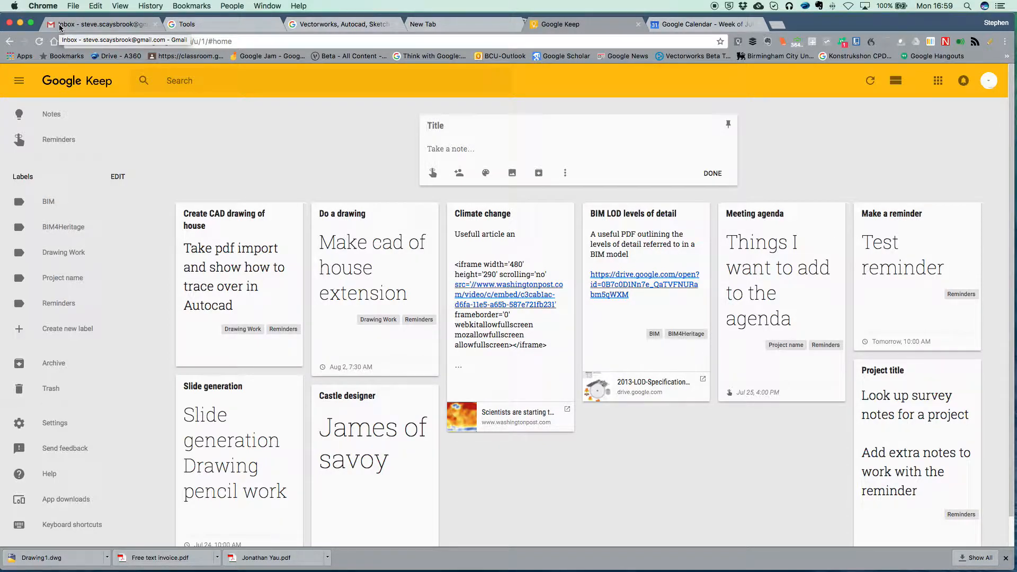
- Enter title 'Make pdf import of house' and body 'Import design and trace over'
text(M)
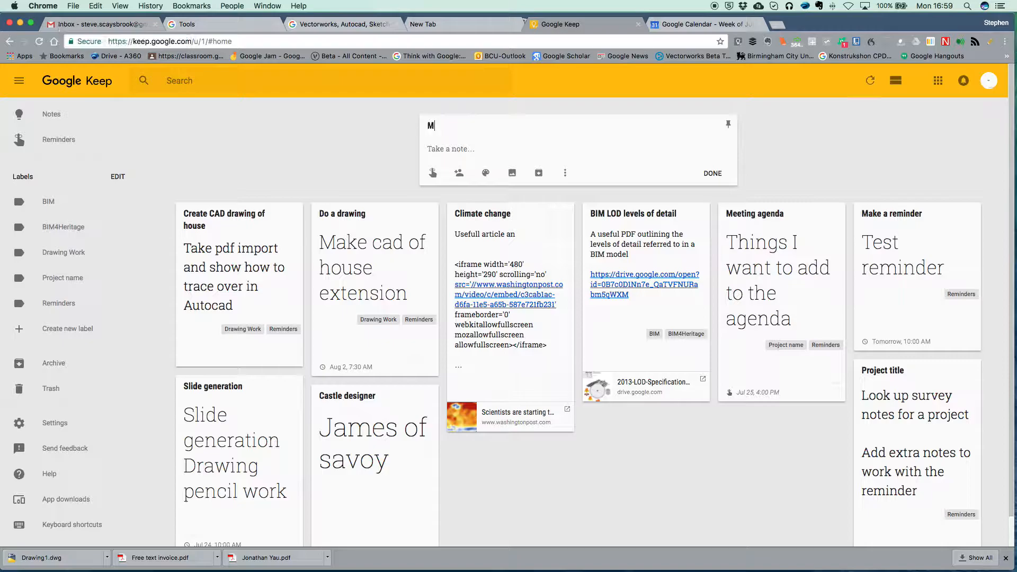
text(ake)
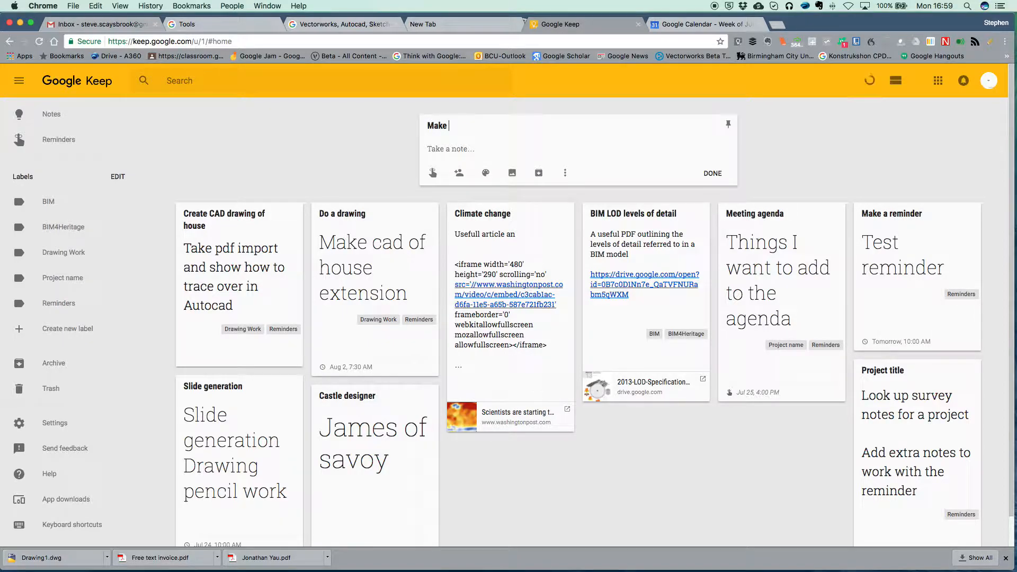
text(pdf impo)
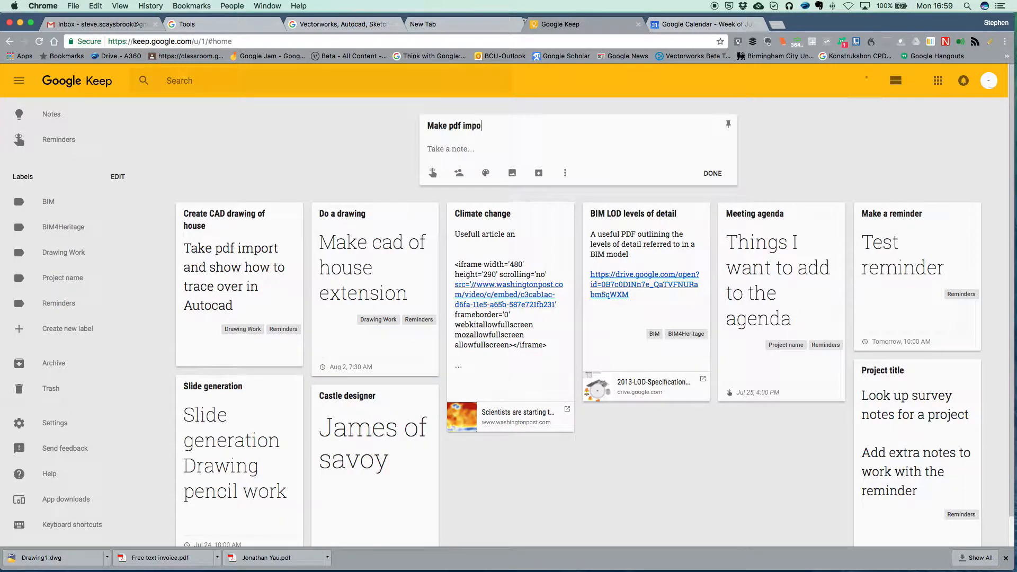
text(rt of)
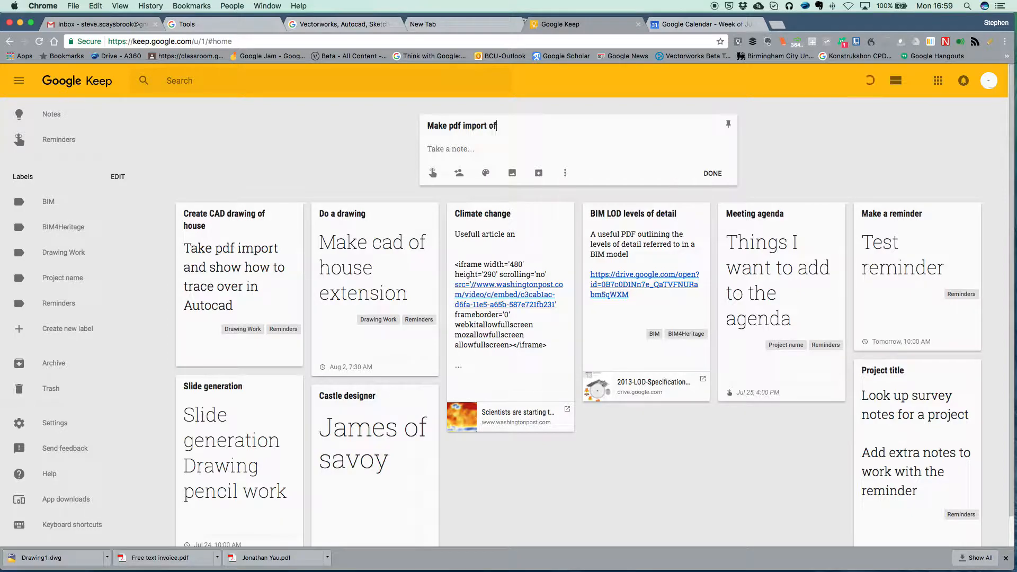
text(house)
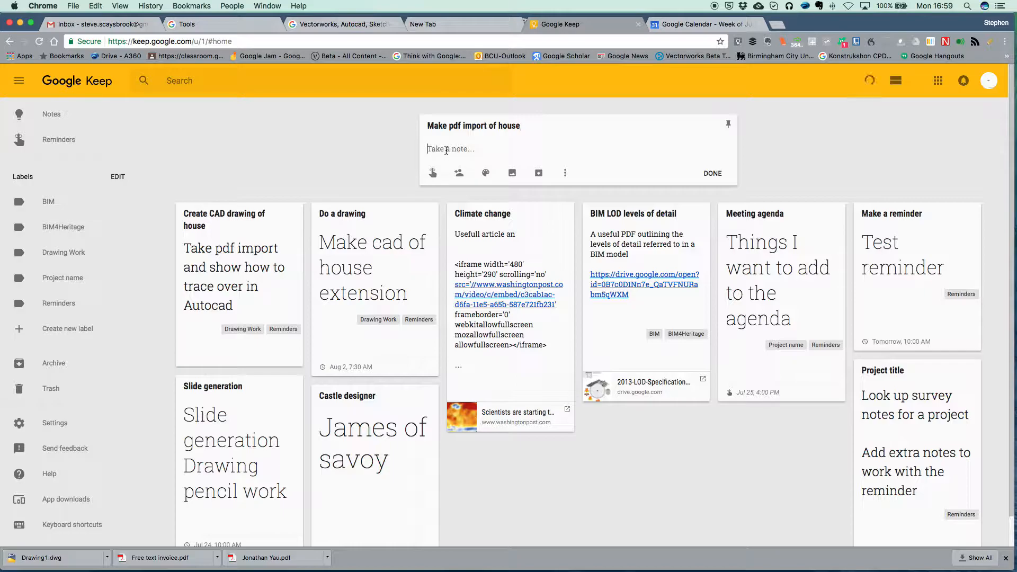
text(I)
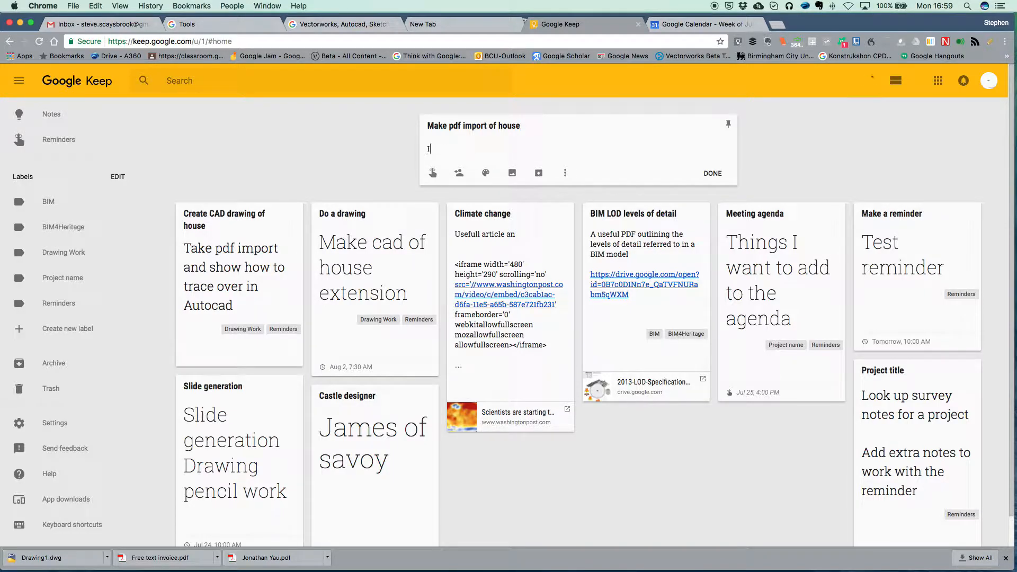
text(Import de)
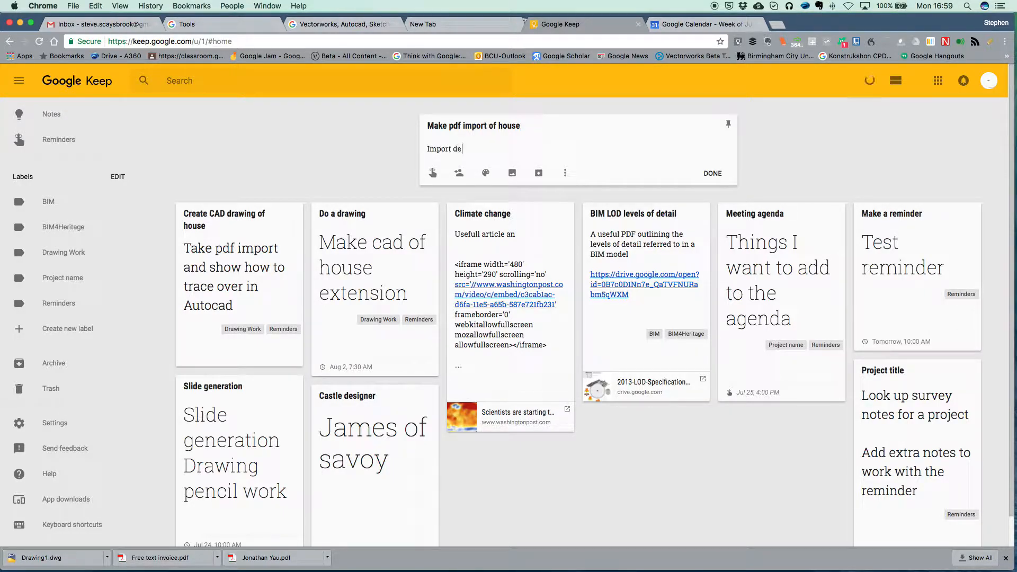
text(sign)
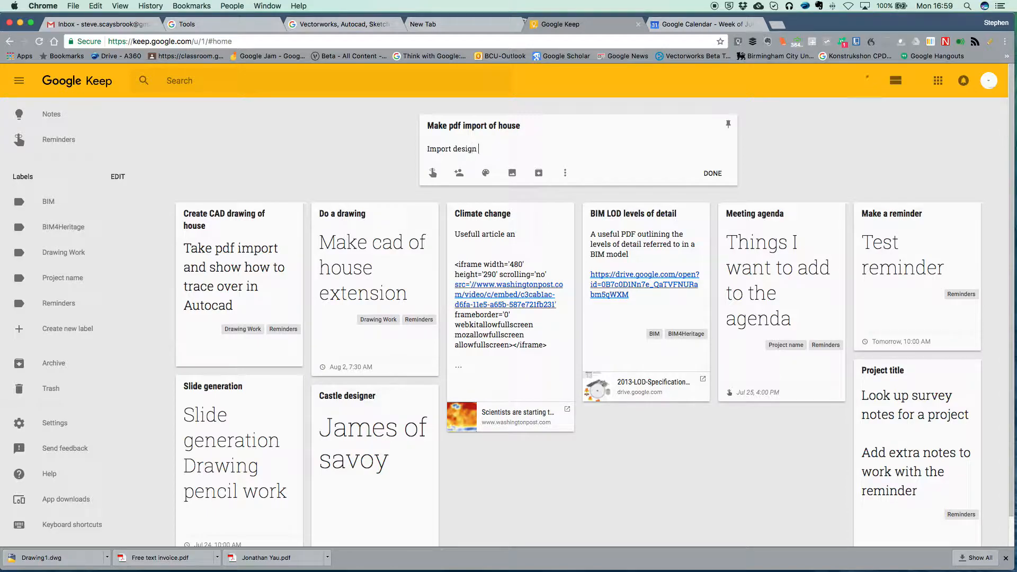
text(and trace)
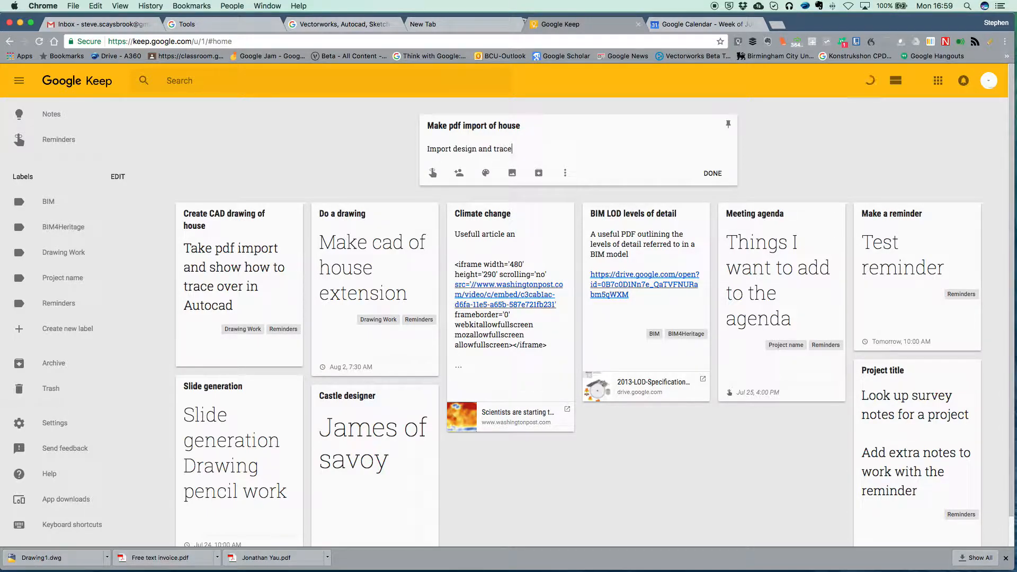
text(over)
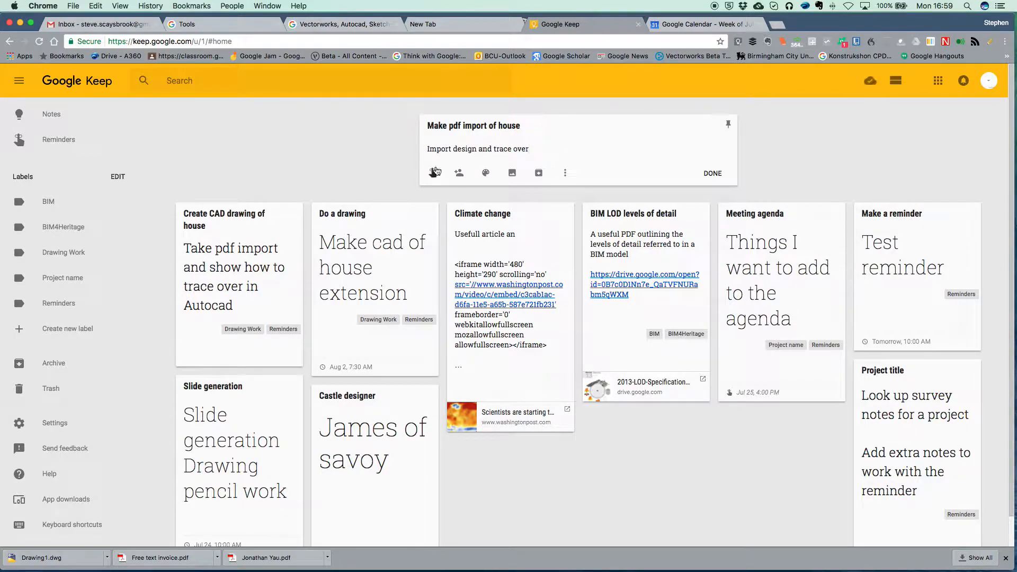
mouse_move(565, 174)
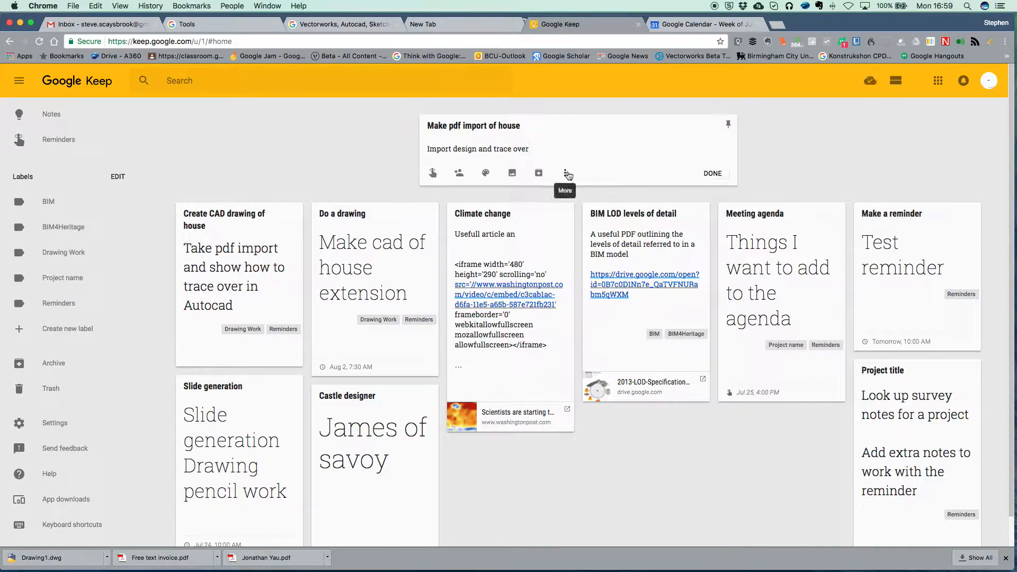
- Add the Drawing Work and Reminders labels to the note and close it
click(565, 174)
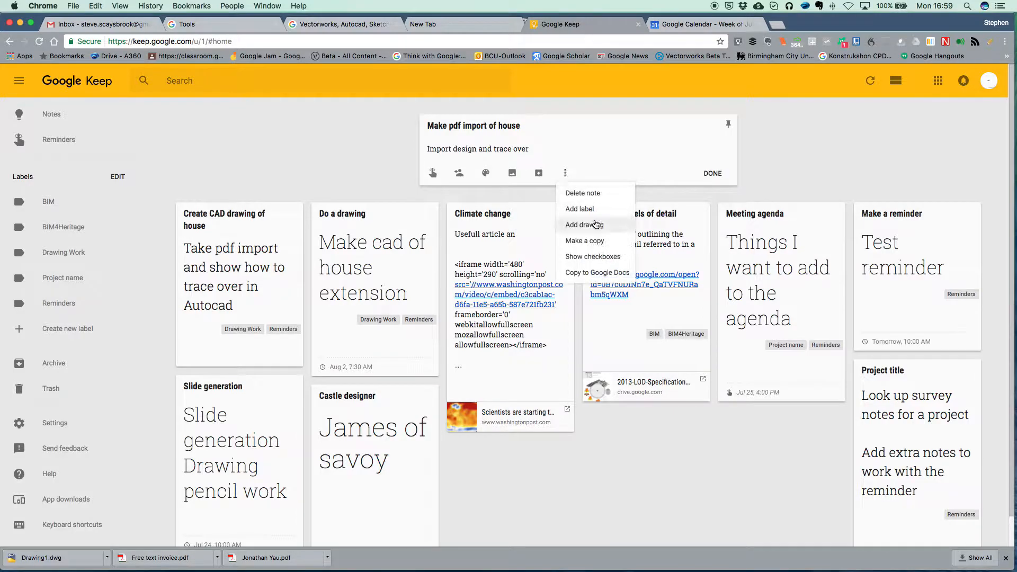
click(580, 208)
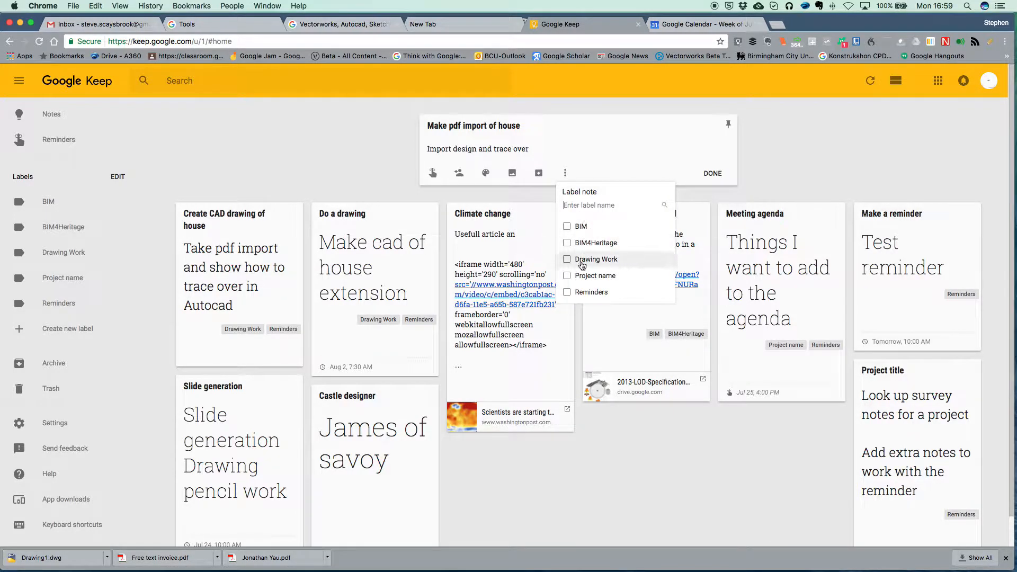
click(567, 259)
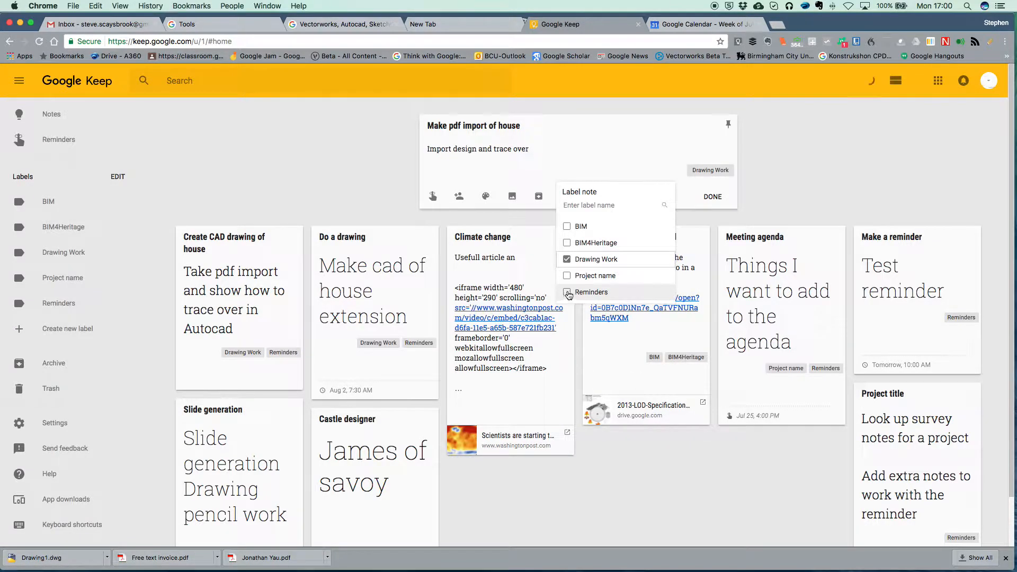
click(567, 292)
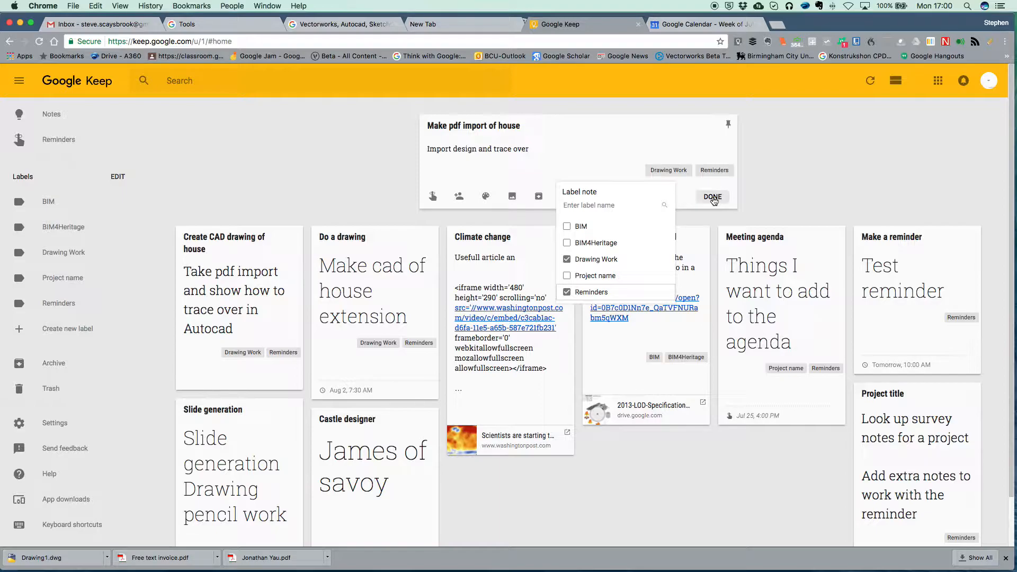
click(712, 196)
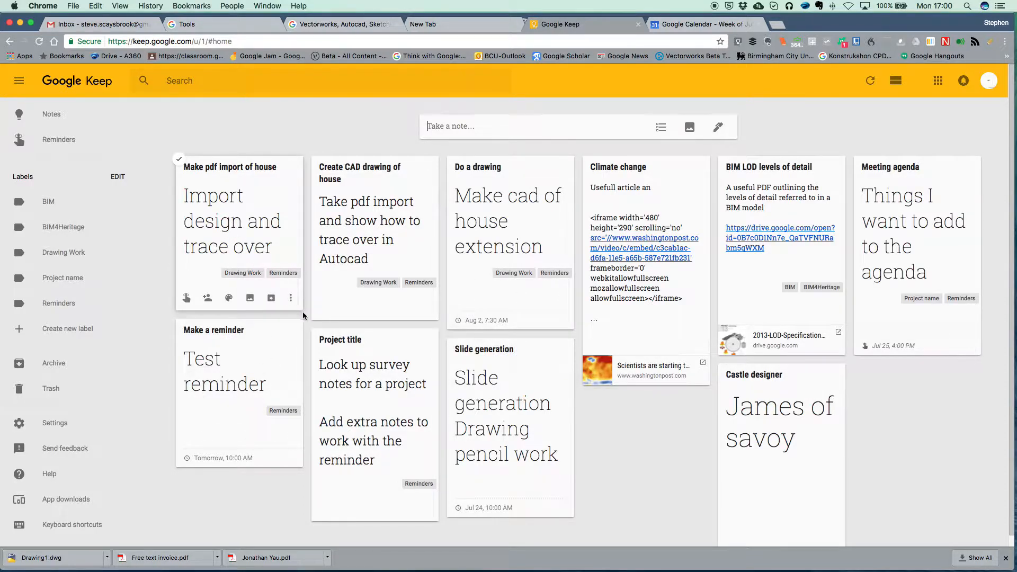
mouse_move(186, 298)
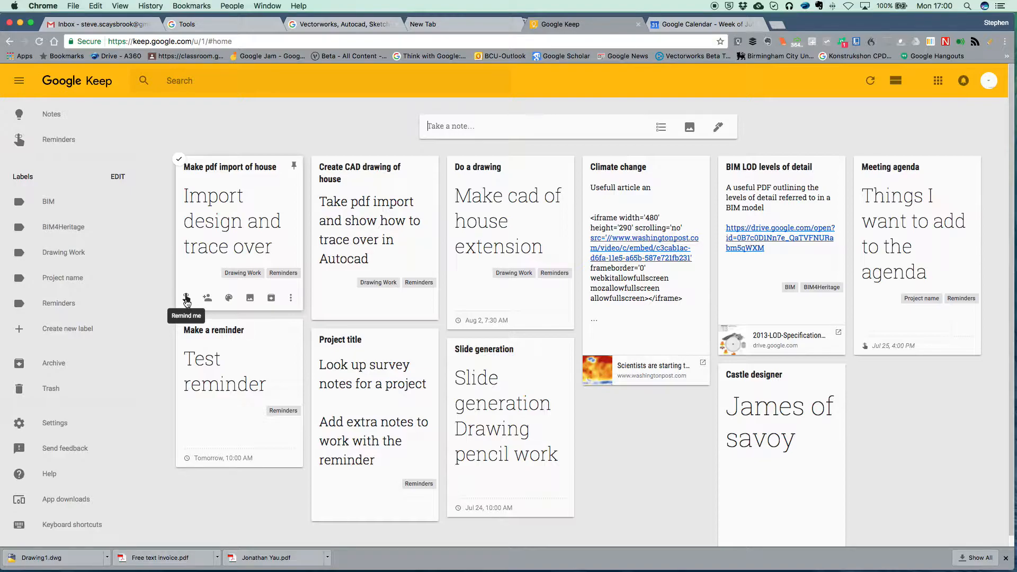
- Open the Remind me menu on the 'Make pdf import of house' note
click(186, 298)
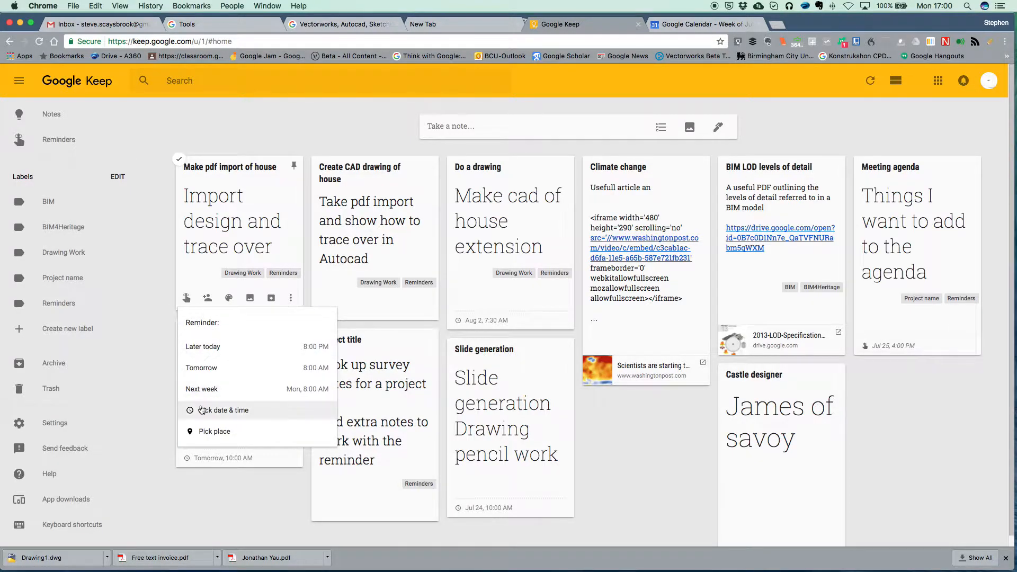
mouse_move(217, 346)
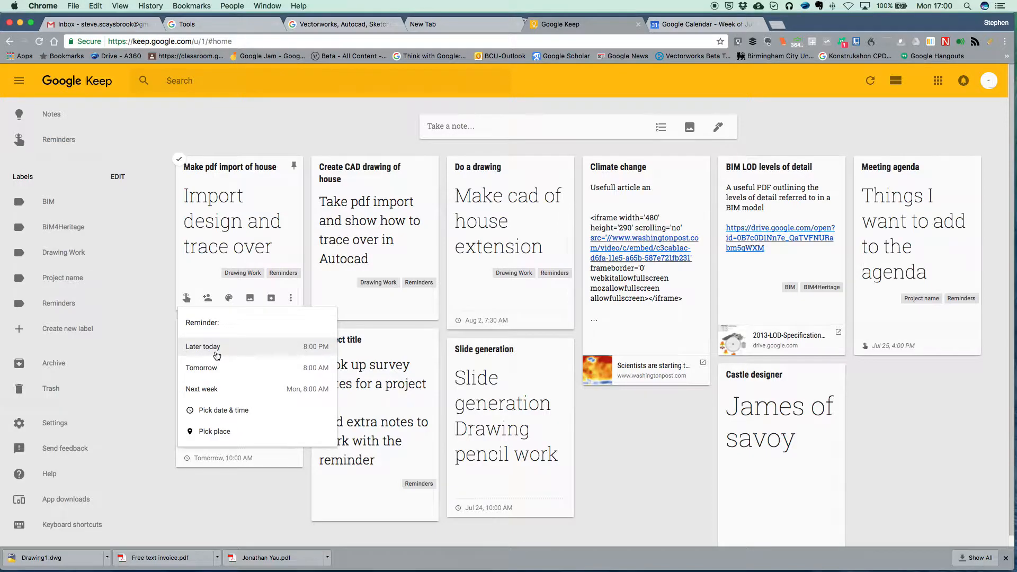
mouse_move(202, 388)
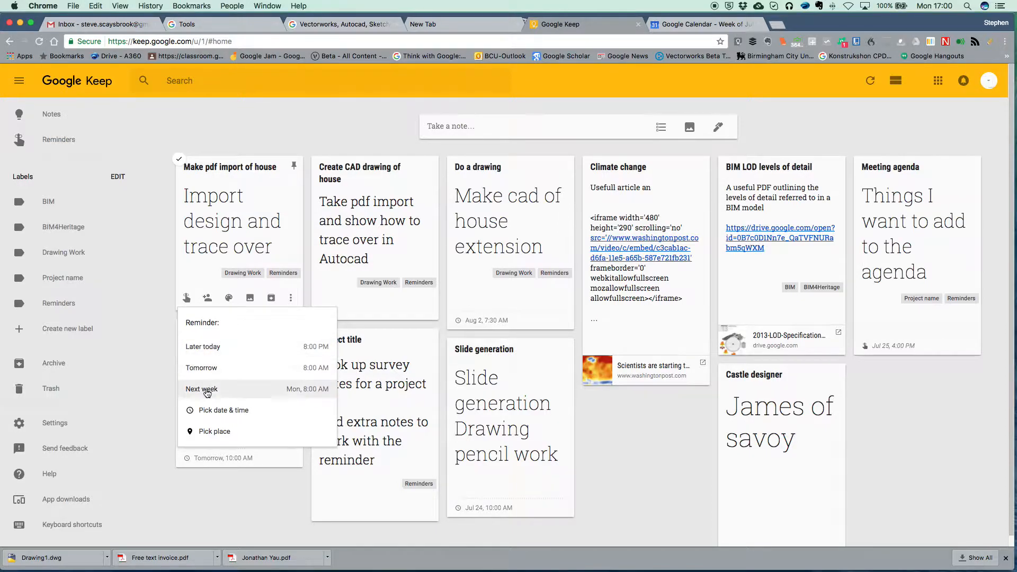
mouse_move(216, 413)
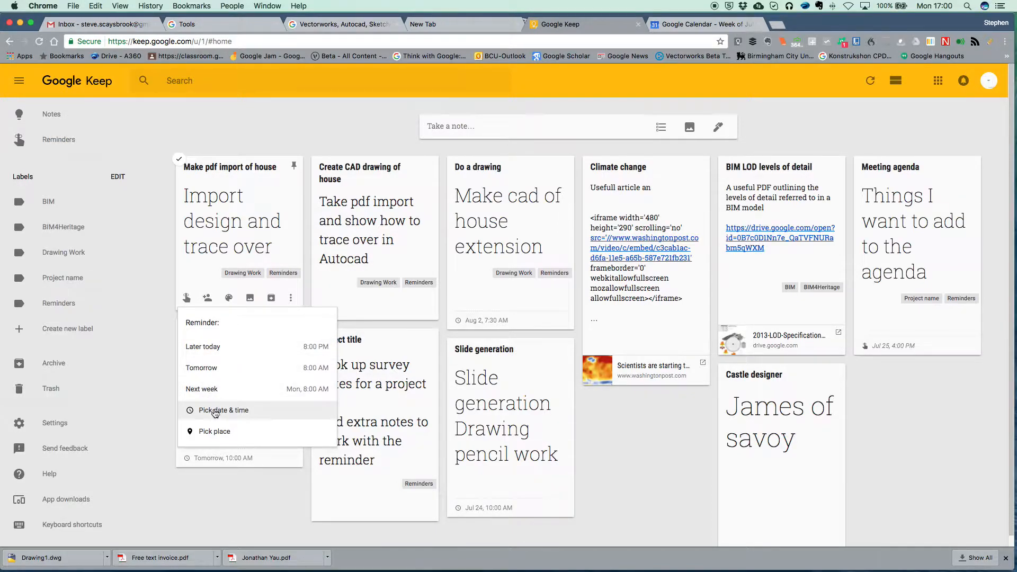
- Save a custom reminder for Aug 4, 2017 at Morning (8:00 AM)
click(223, 410)
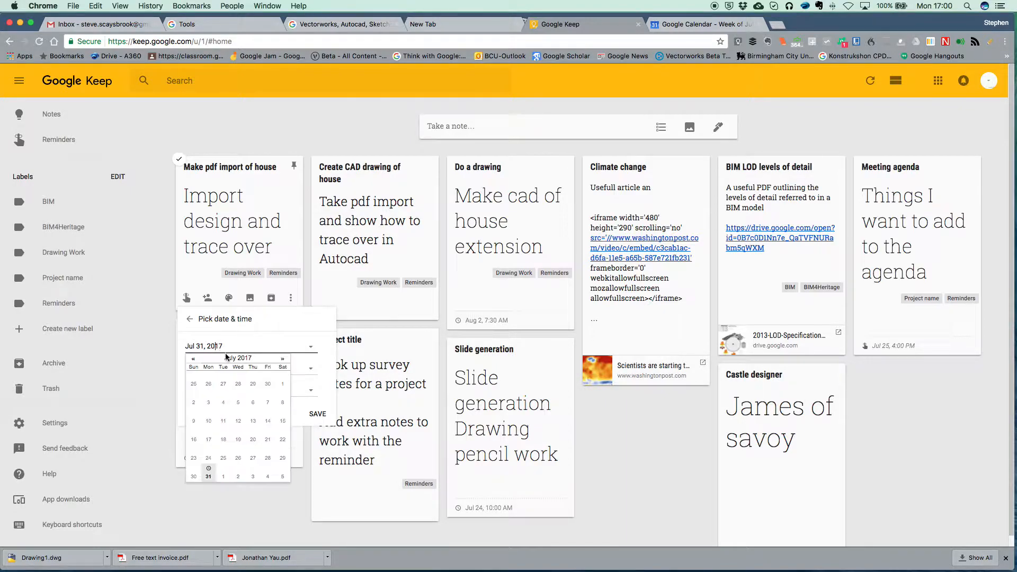
click(282, 359)
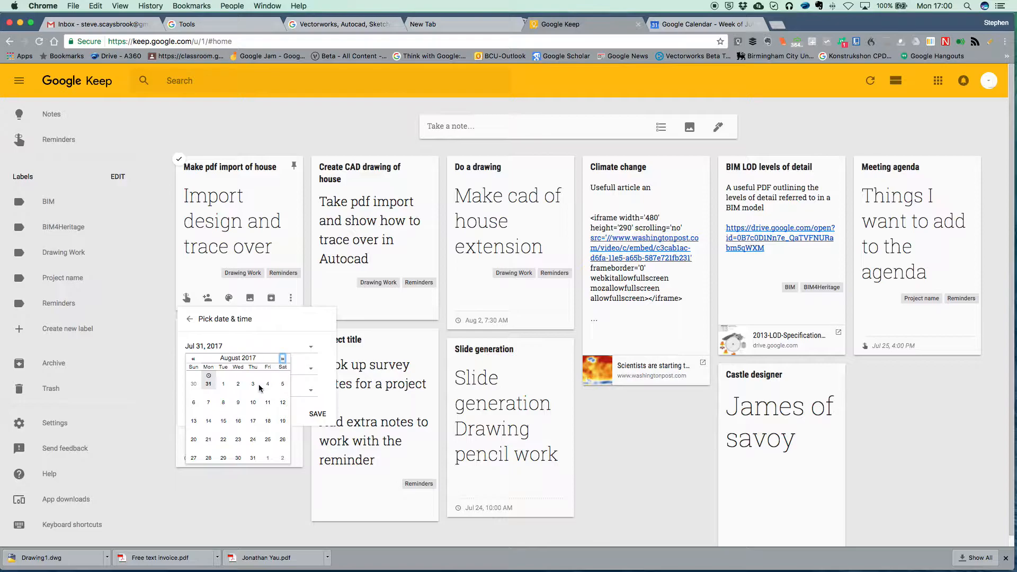
mouse_move(267, 385)
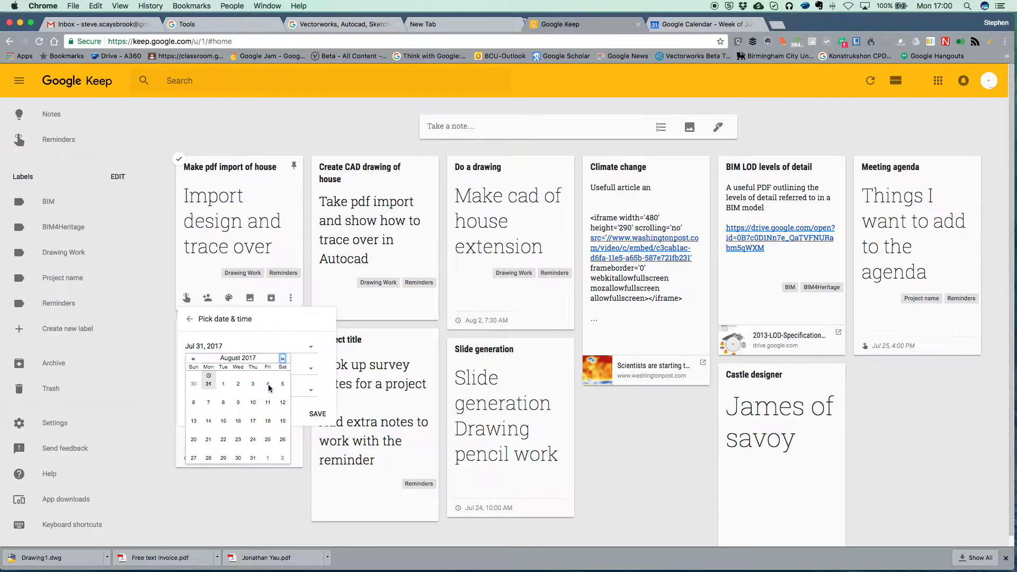
click(267, 384)
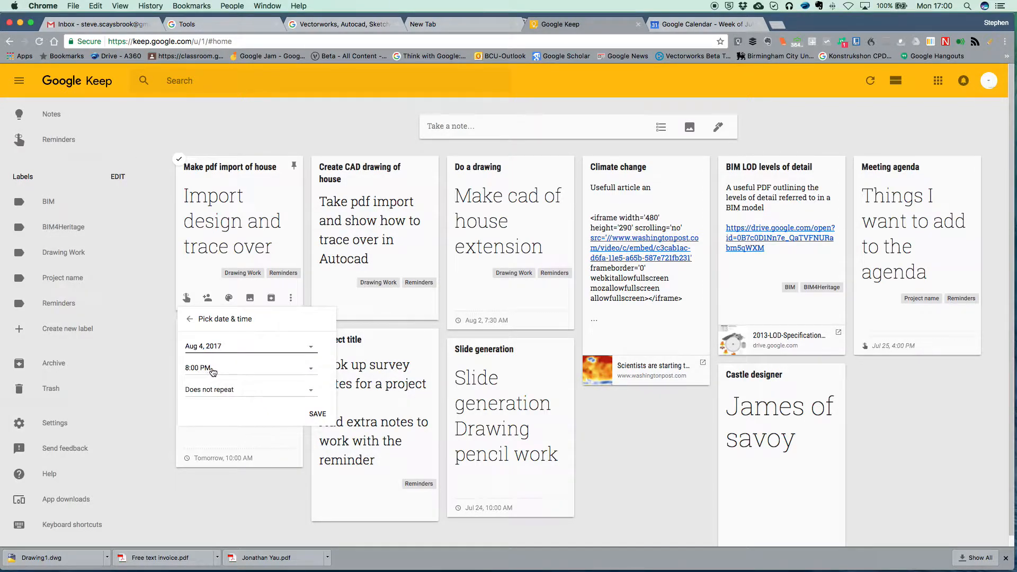
click(250, 367)
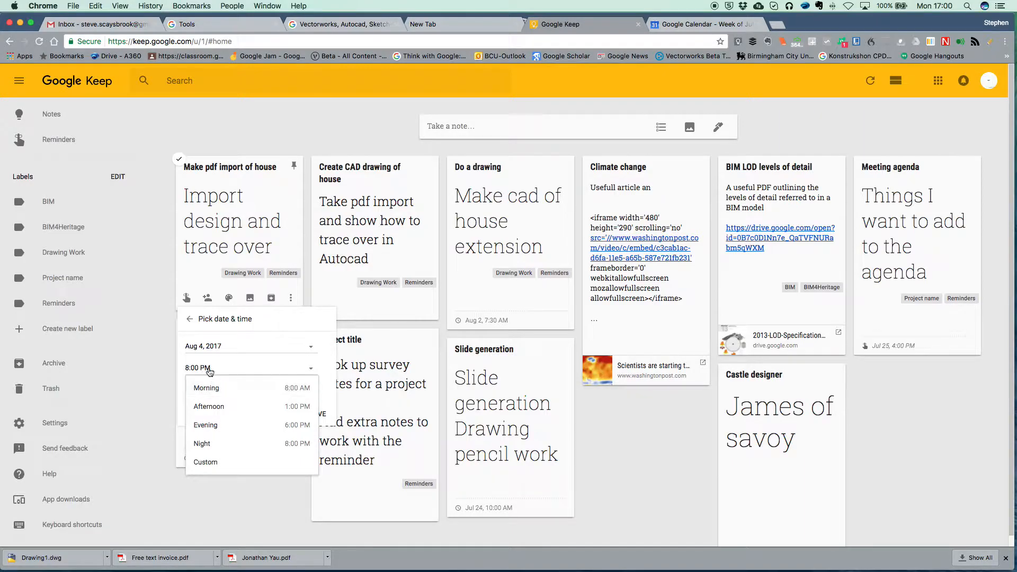
mouse_move(209, 372)
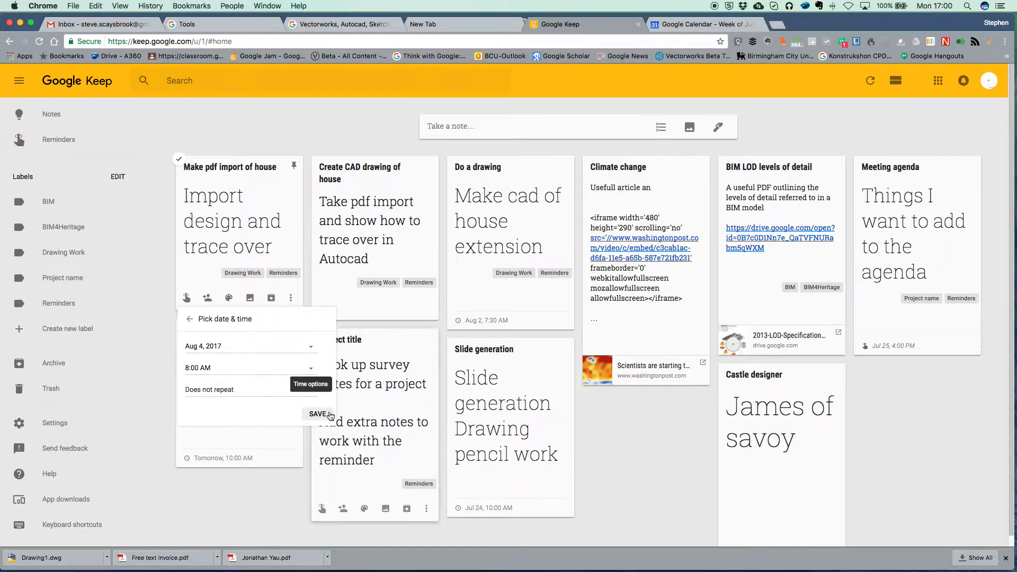
click(318, 414)
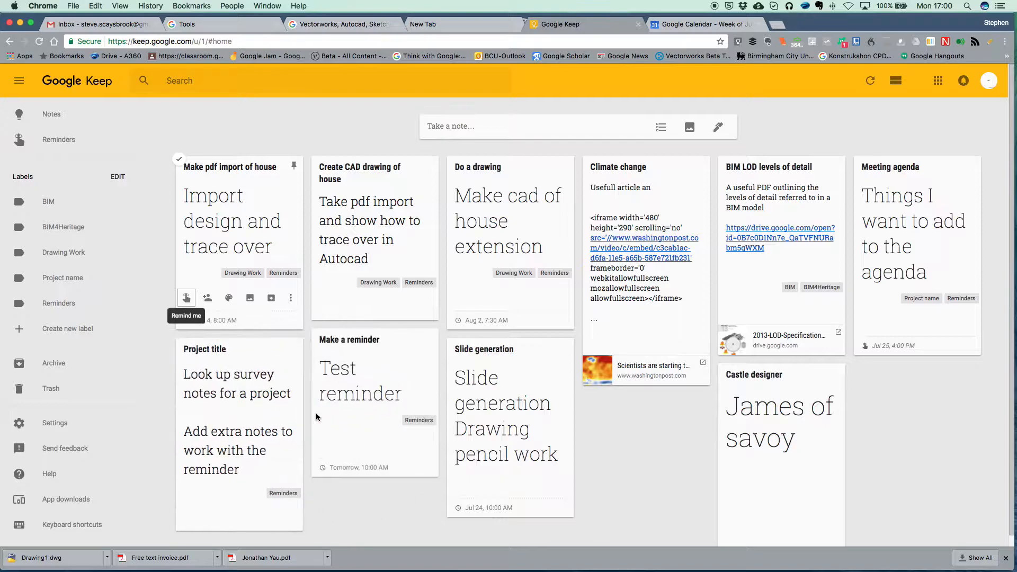
click(228, 298)
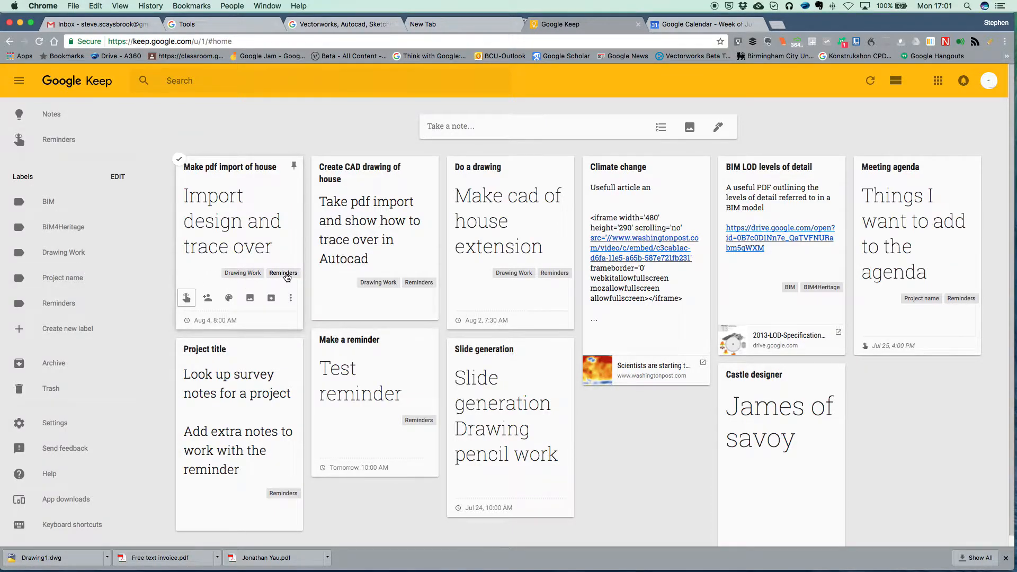
mouse_move(179, 295)
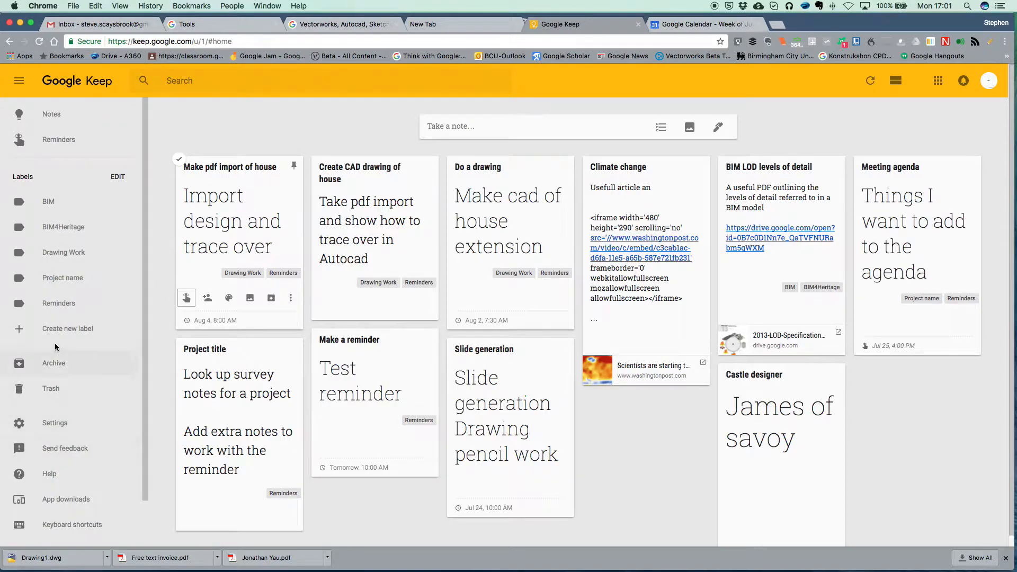
click(63, 252)
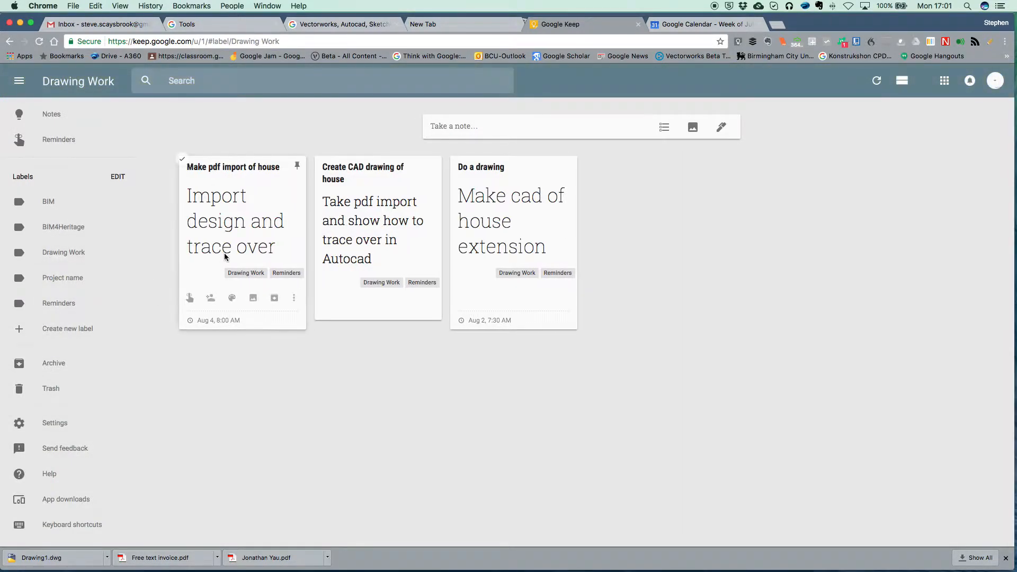
mouse_move(386, 180)
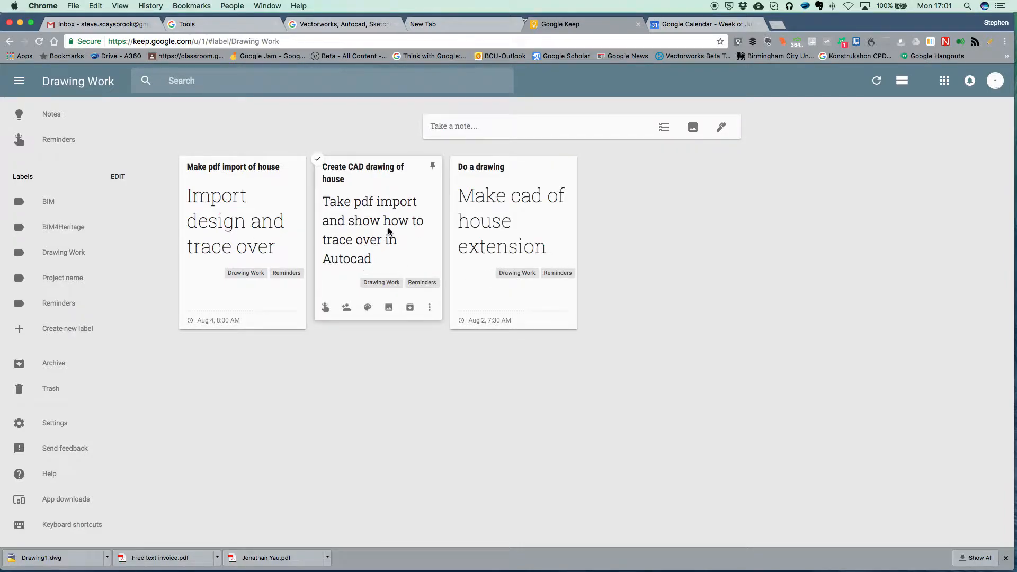
mouse_move(43, 117)
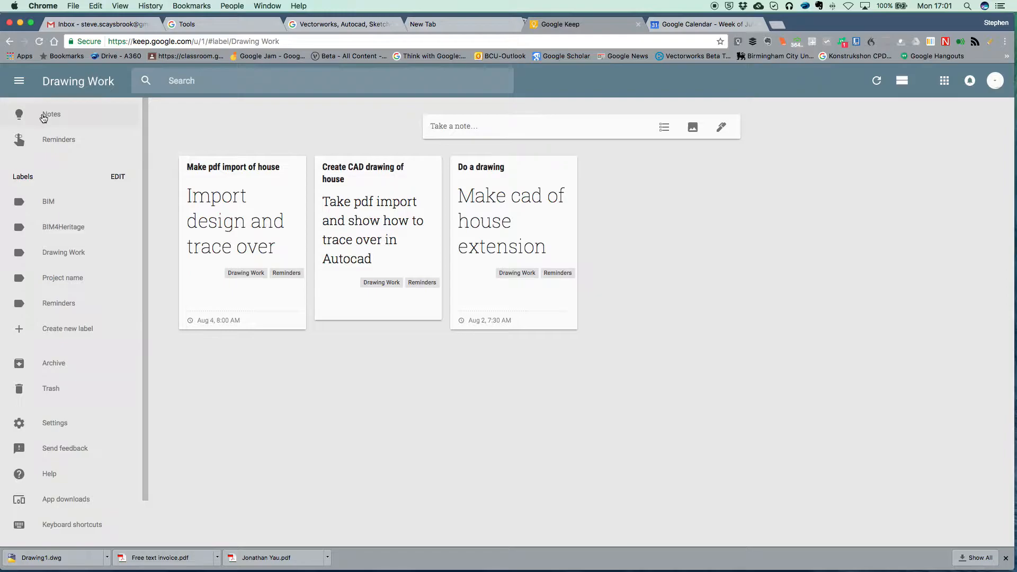
click(51, 114)
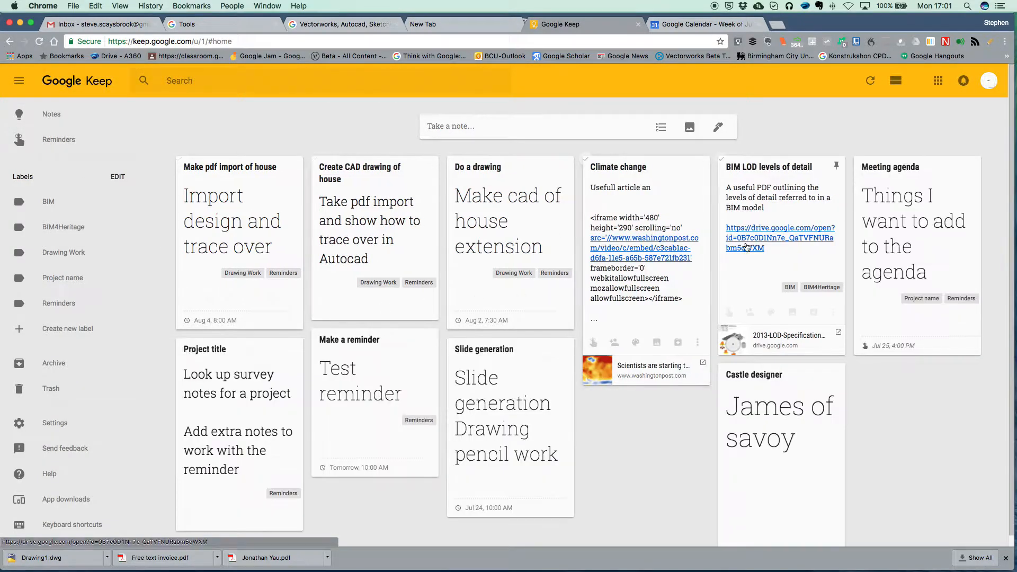
mouse_move(963, 72)
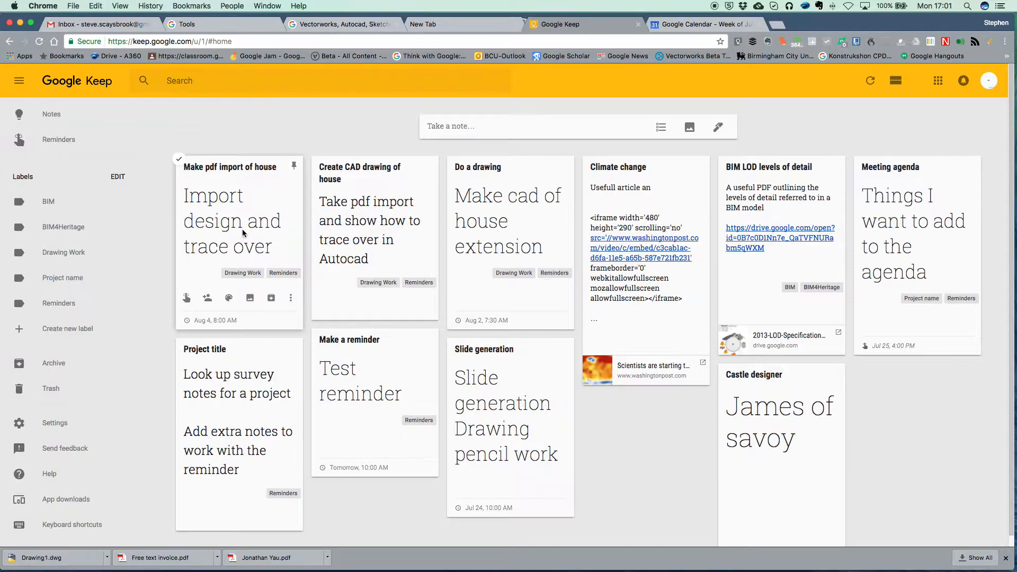
mouse_move(548, 325)
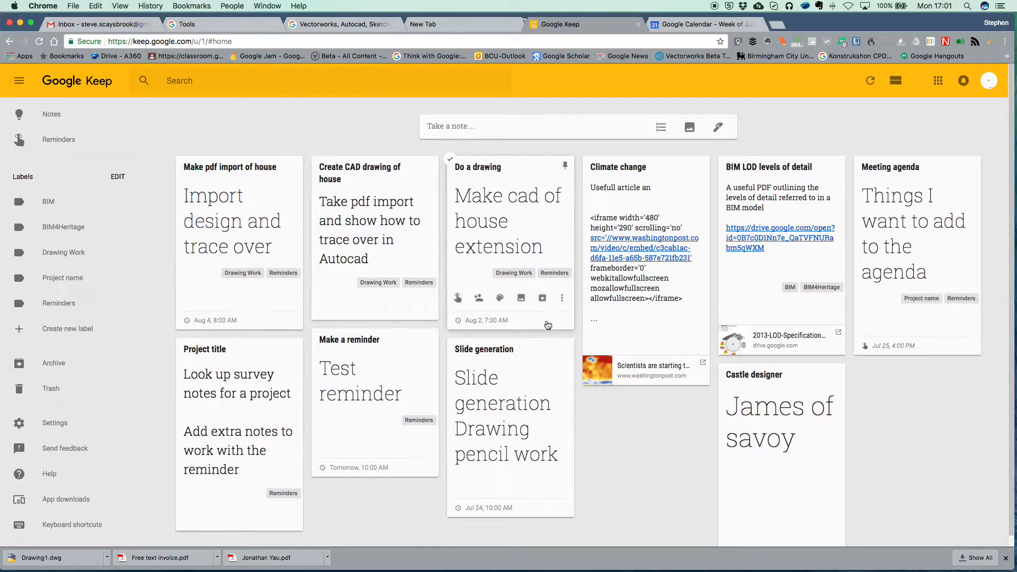
mouse_move(594, 343)
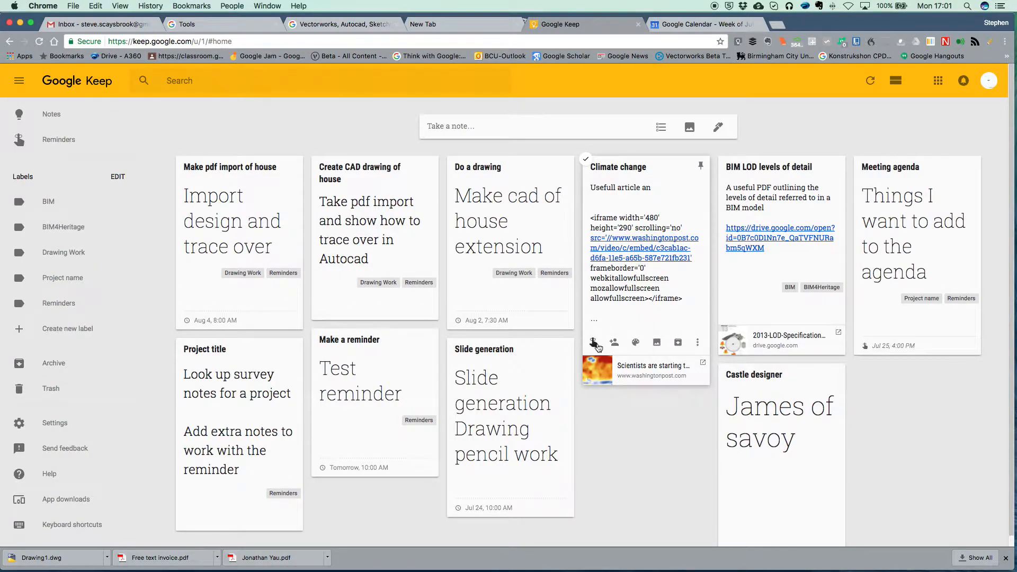
- Give the Climate change note a custom reminder of Aug 4 at 4:00 PM
click(592, 343)
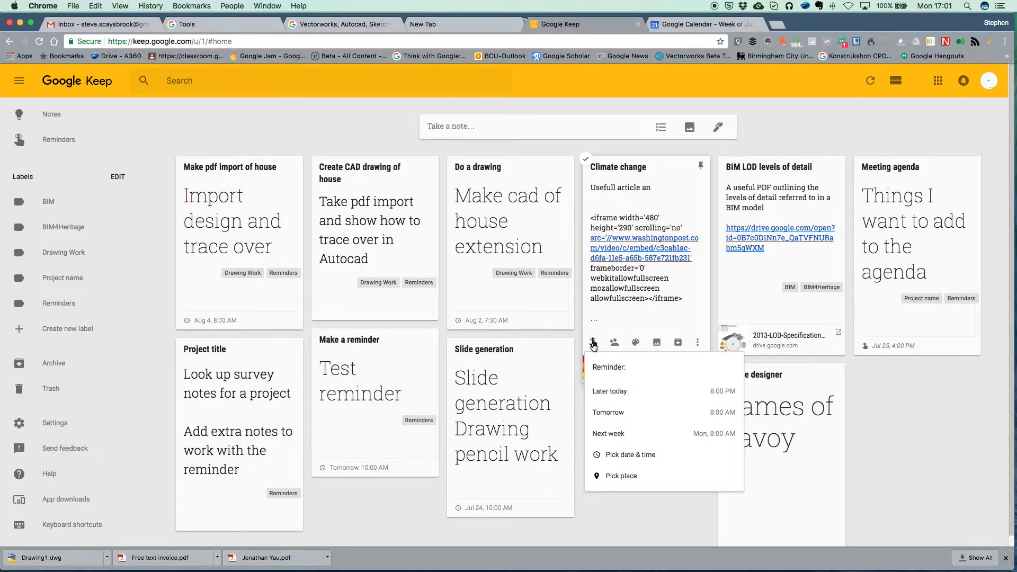
mouse_move(625, 455)
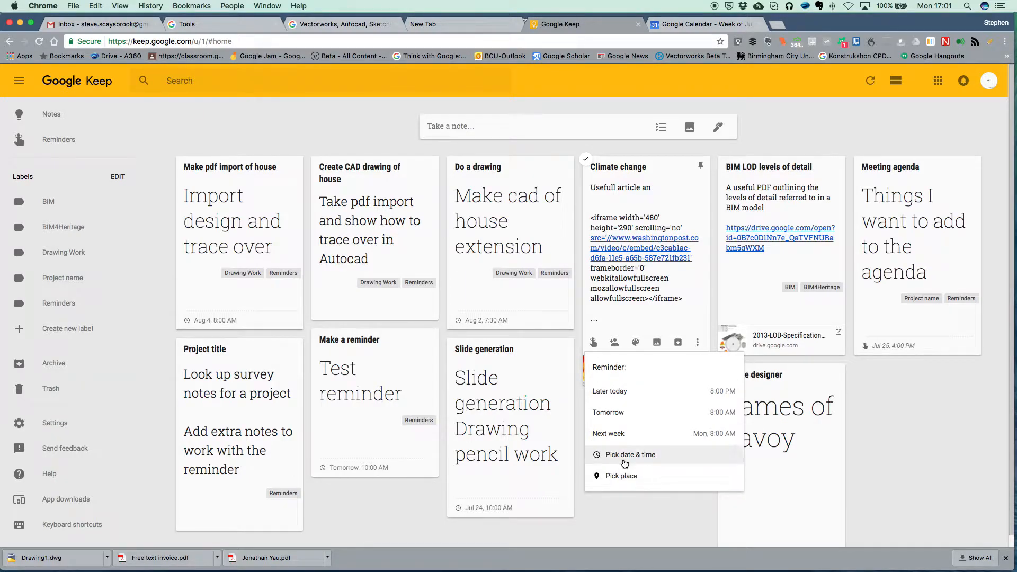
click(630, 454)
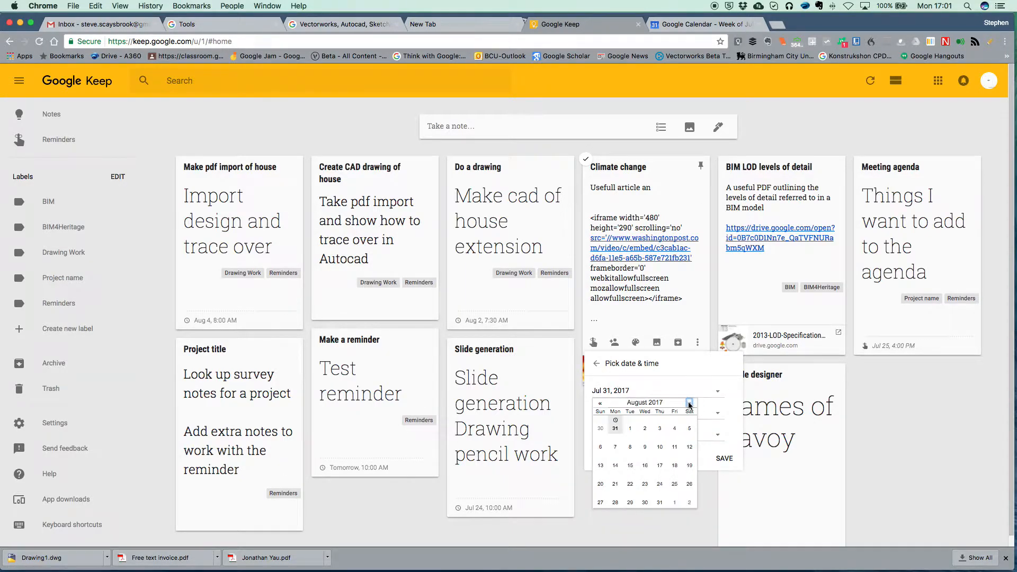
click(674, 428)
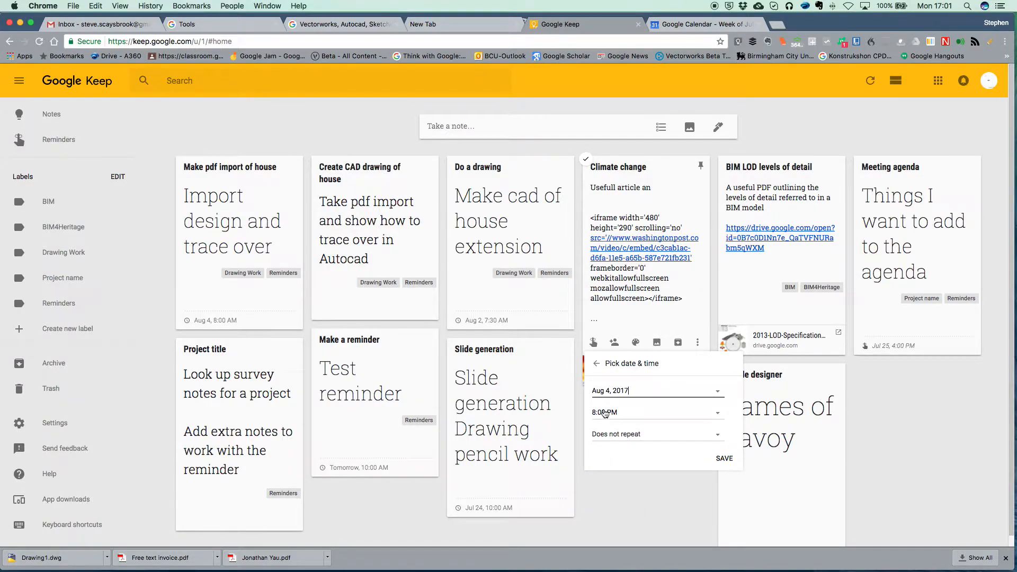
click(657, 412)
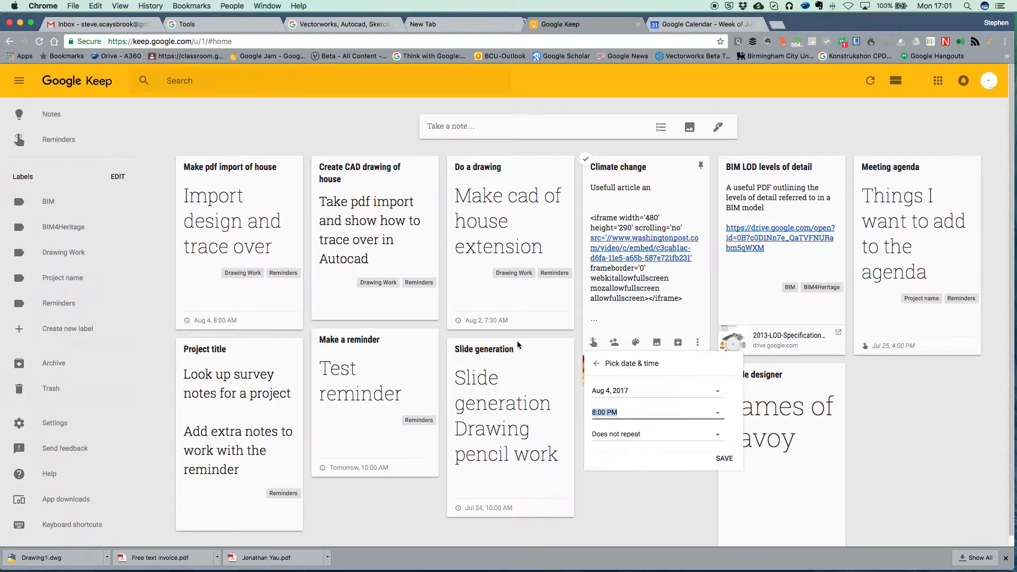
mouse_move(239, 220)
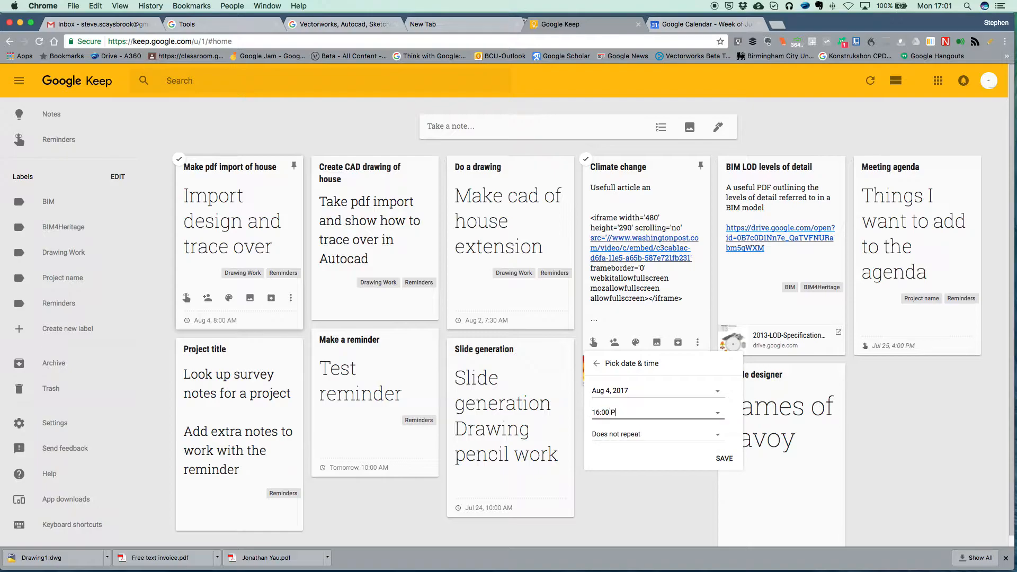
text(4:00 PM)
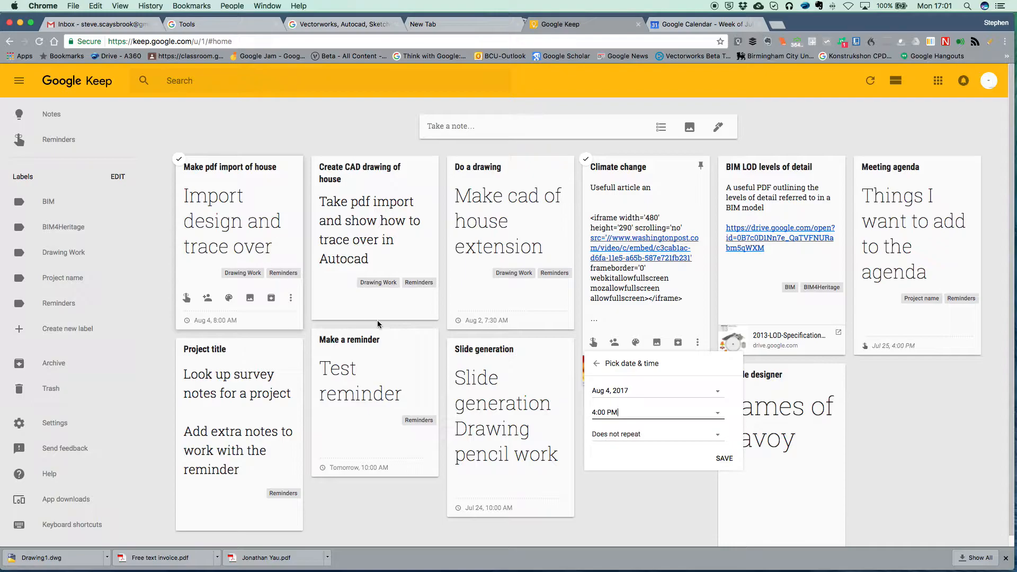
mouse_move(655, 413)
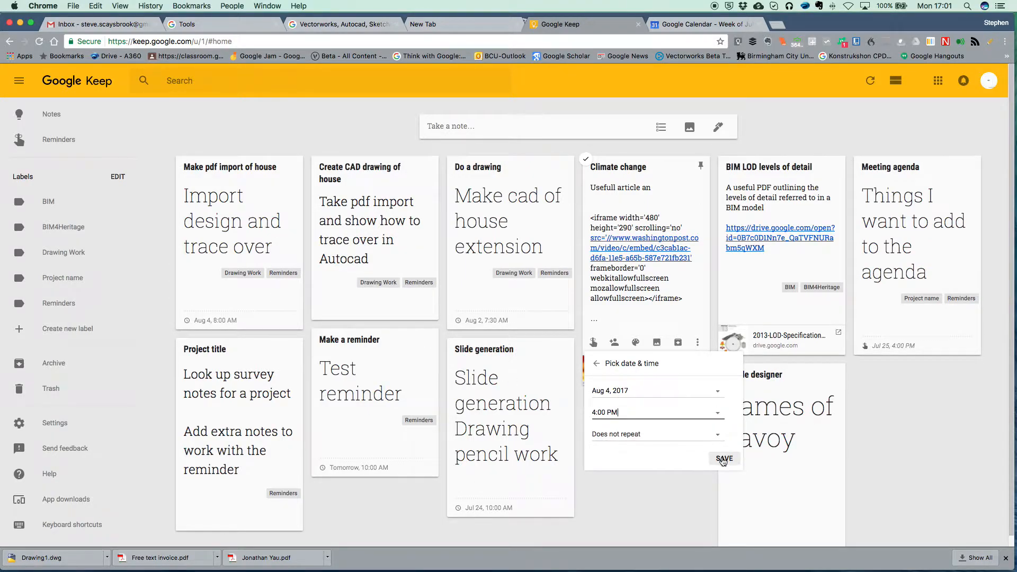
click(724, 458)
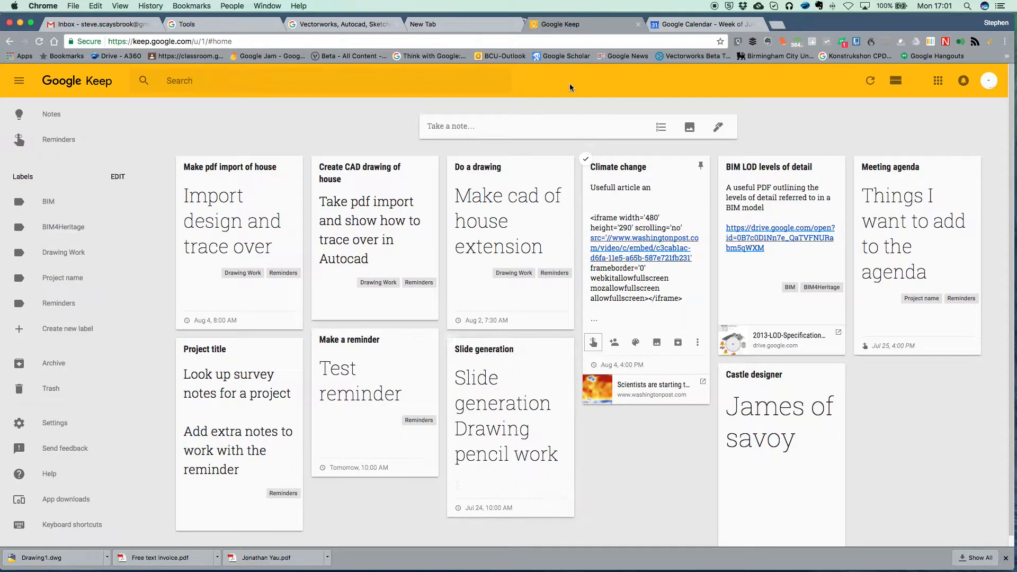
mouse_move(581, 23)
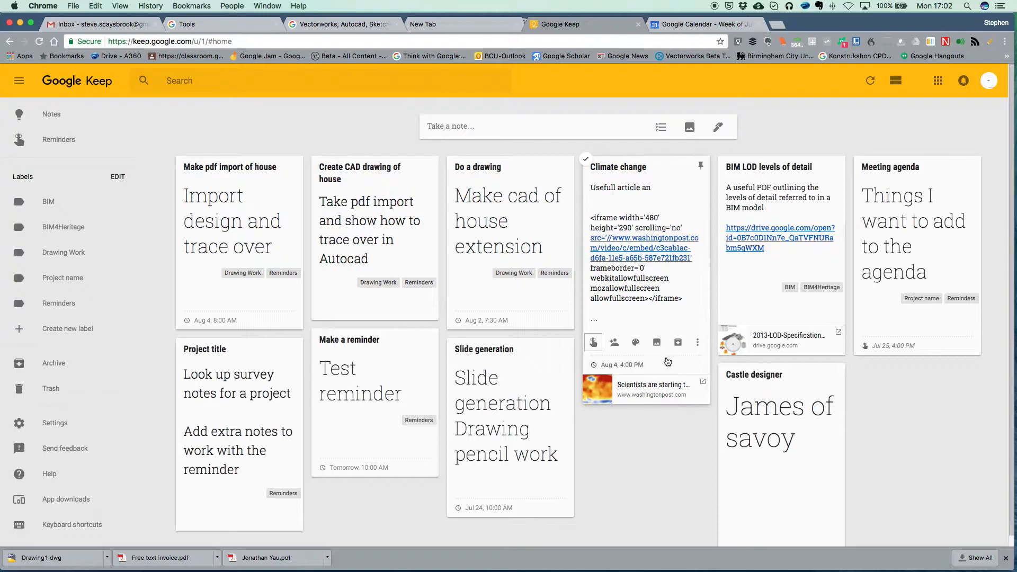
mouse_move(678, 280)
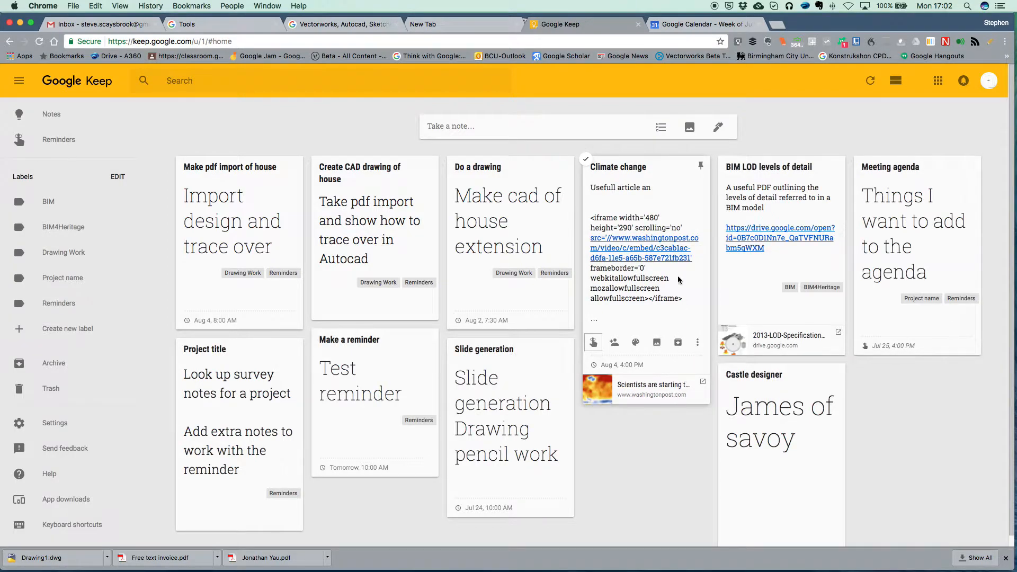
mouse_move(688, 351)
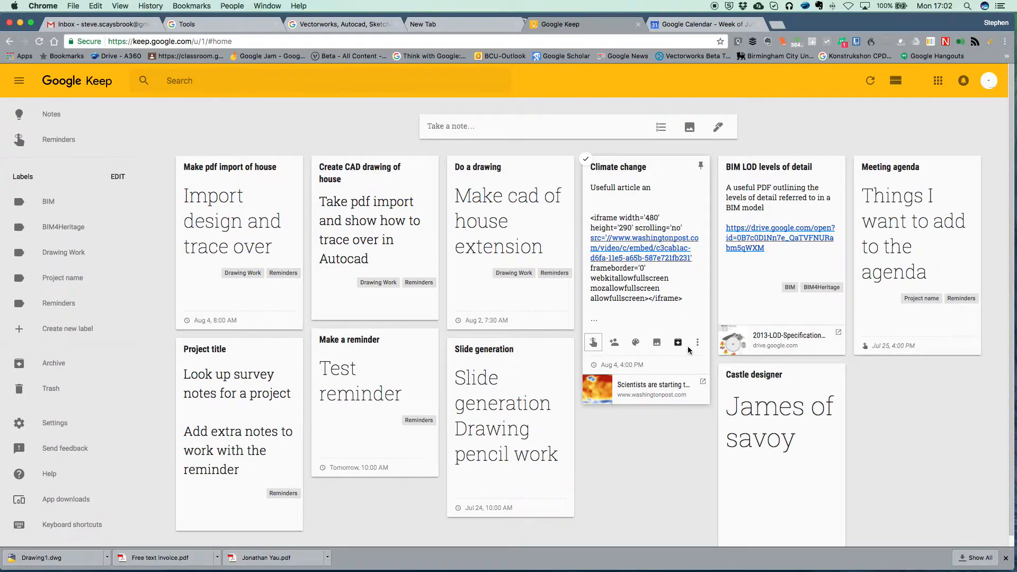
- Create the label 'Reading' from the Climate change note's label menu and close the note
click(697, 342)
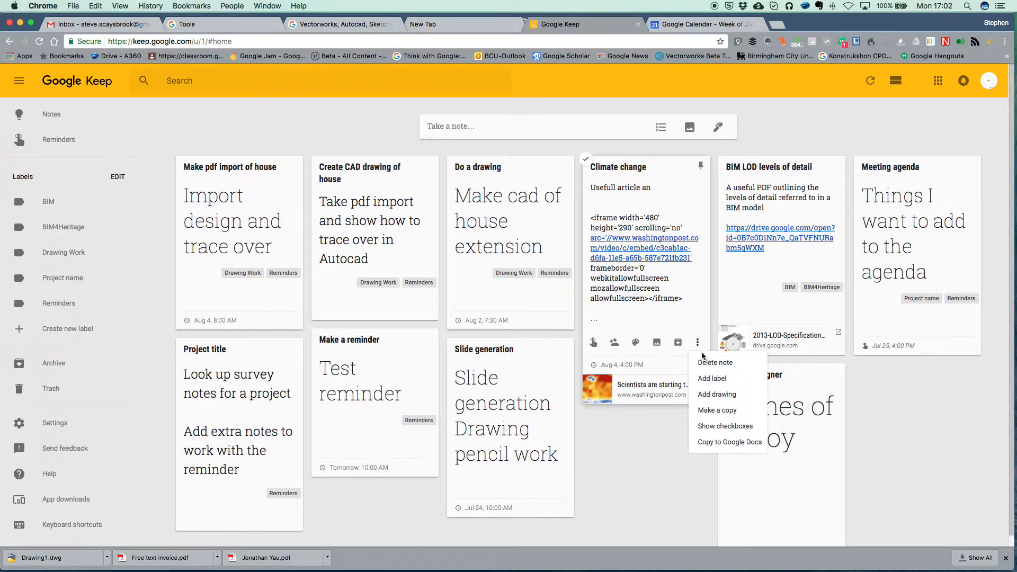
click(712, 378)
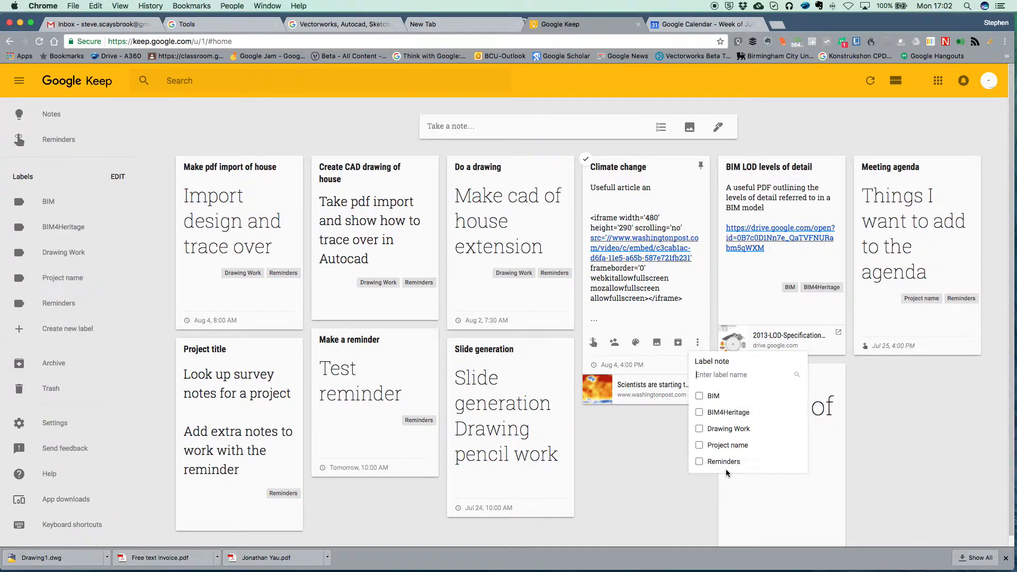
mouse_move(613, 342)
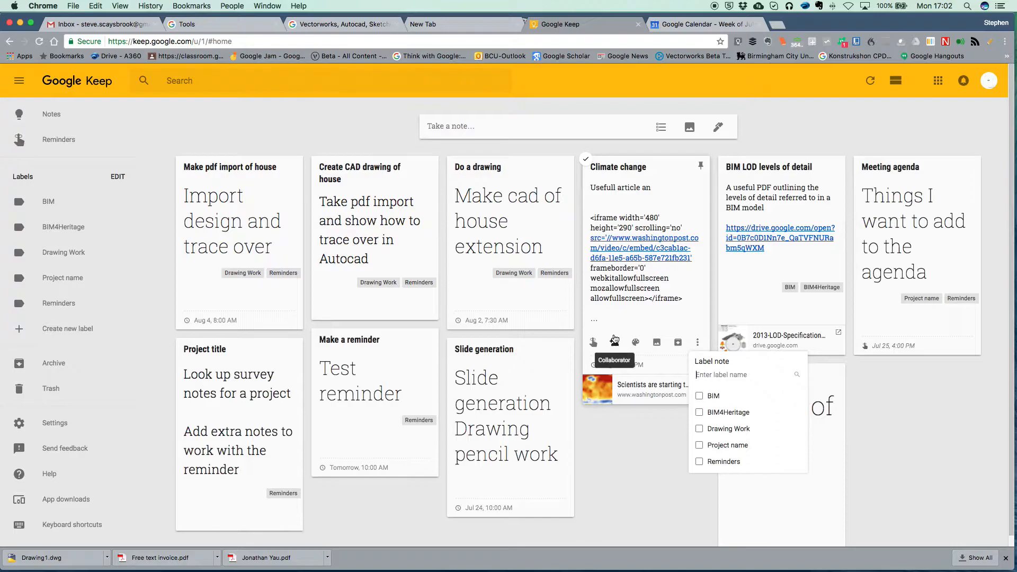
text(Reading)
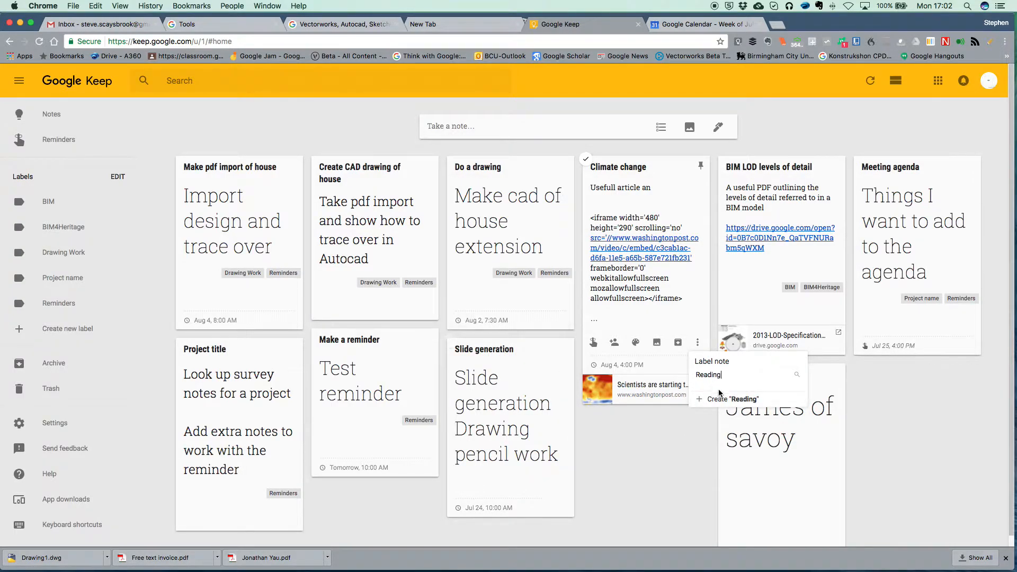
click(732, 399)
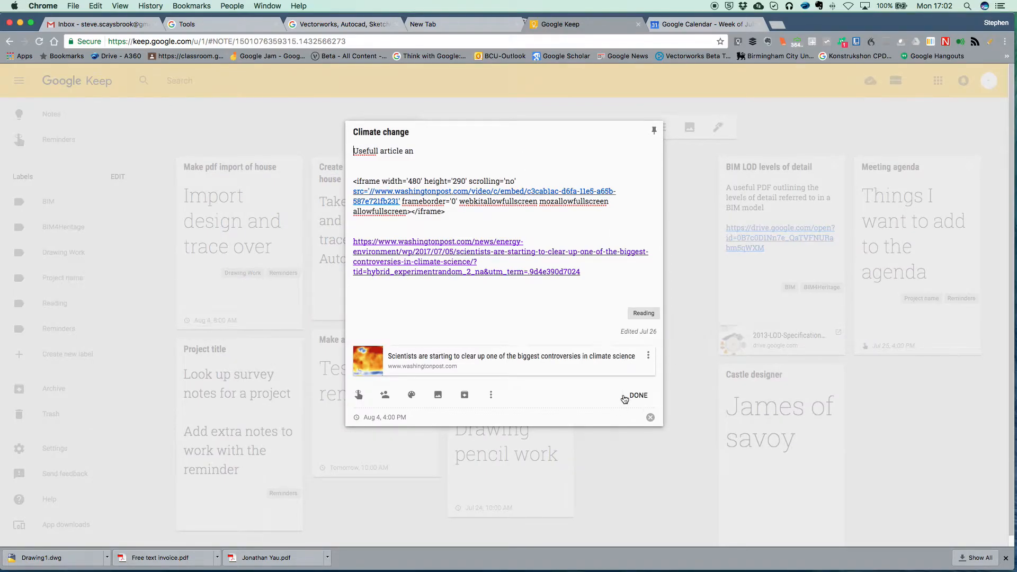
click(638, 395)
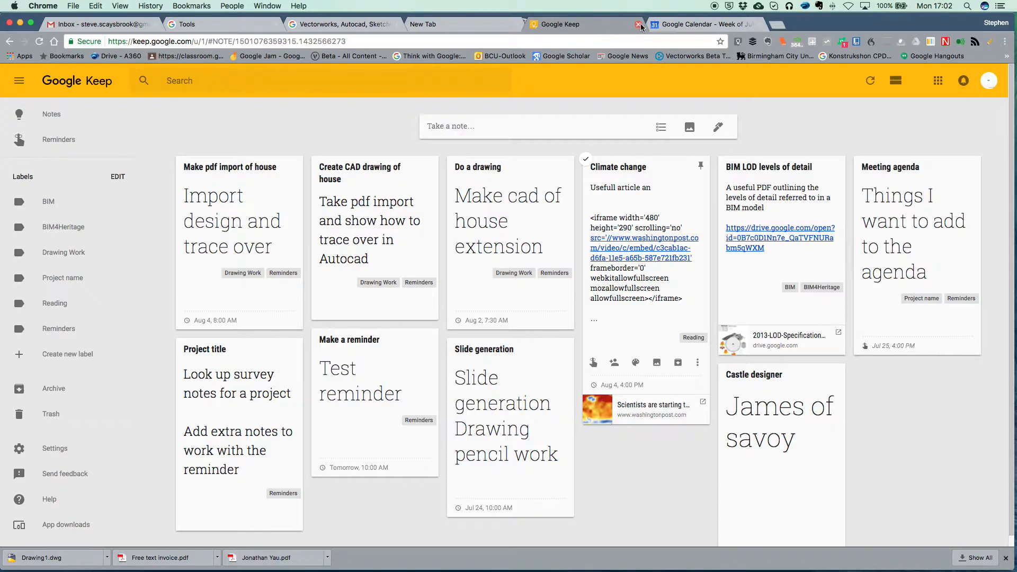
- In Google Calendar, switch the Reminders calendar to Tasks
click(701, 23)
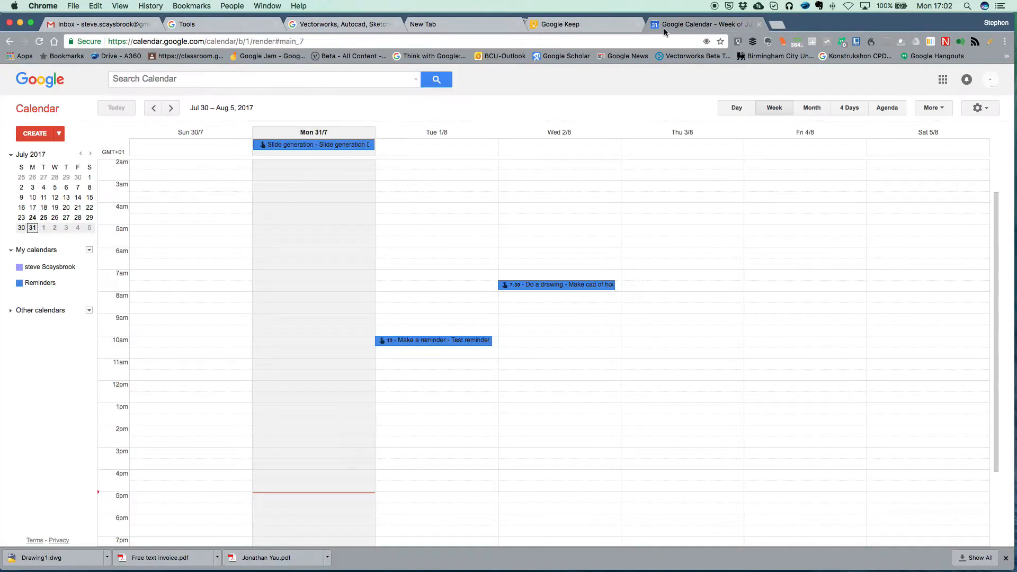
mouse_move(555, 305)
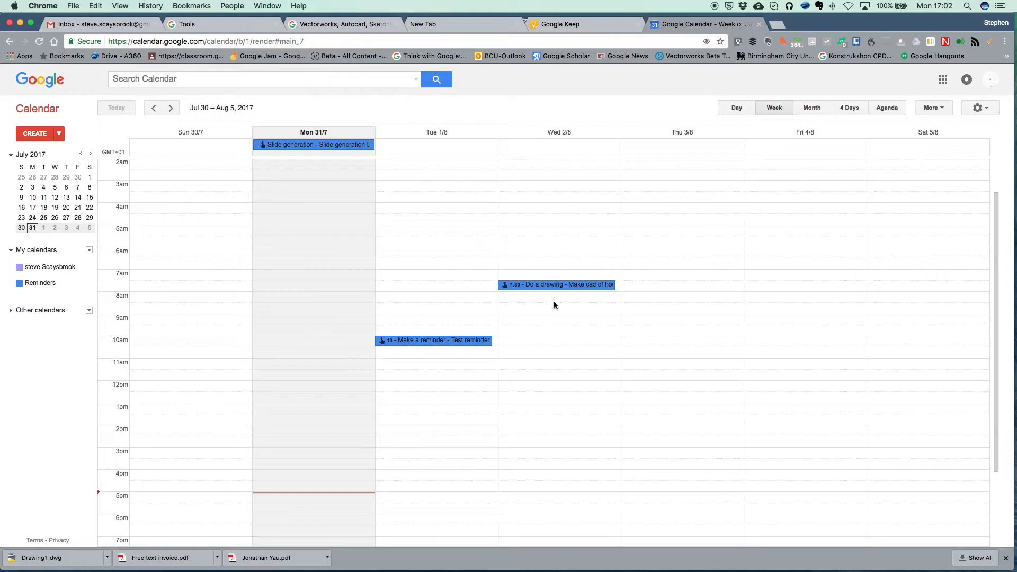
mouse_move(250, 152)
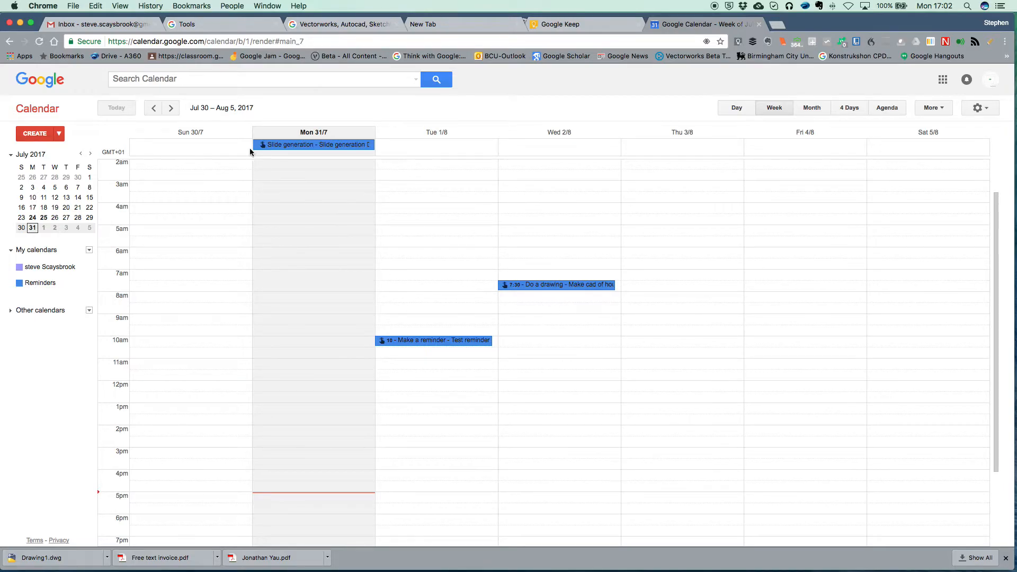
mouse_move(245, 286)
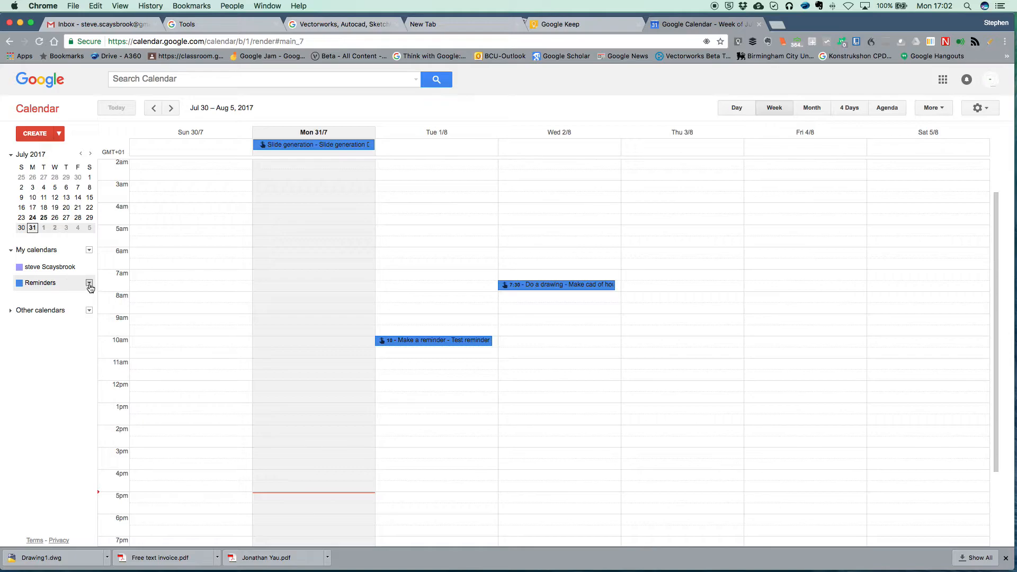
click(89, 283)
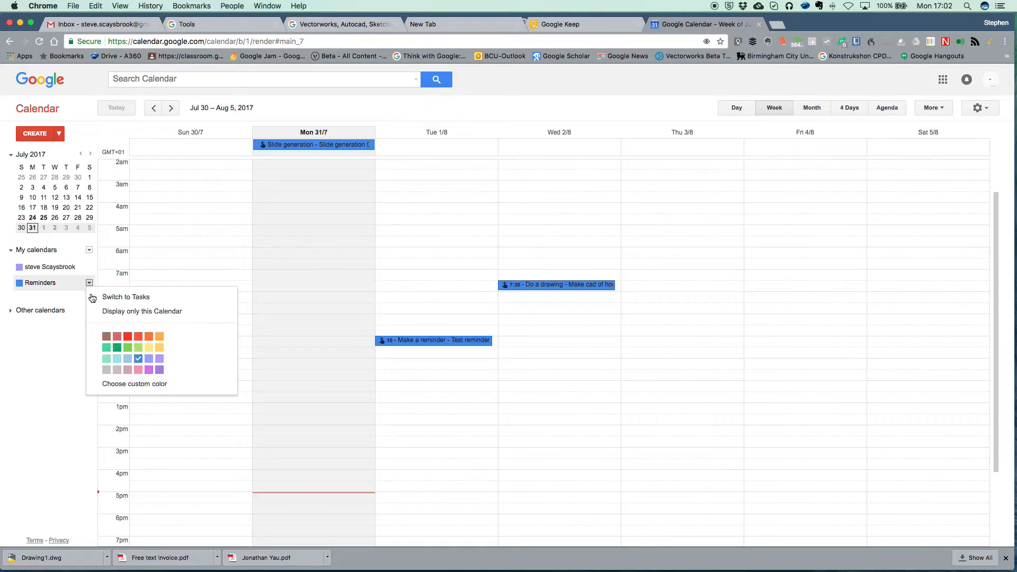
mouse_move(141, 300)
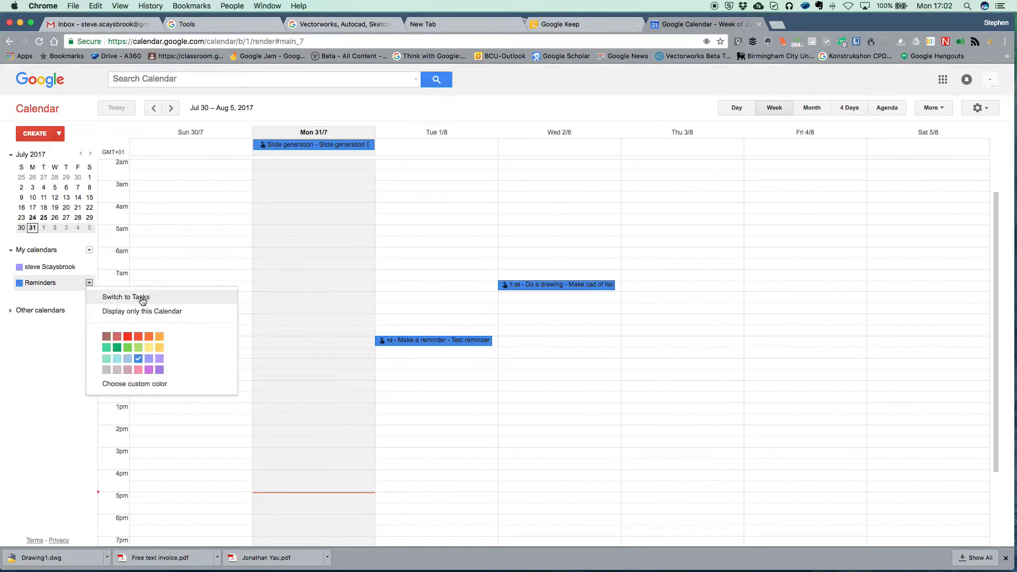
click(126, 297)
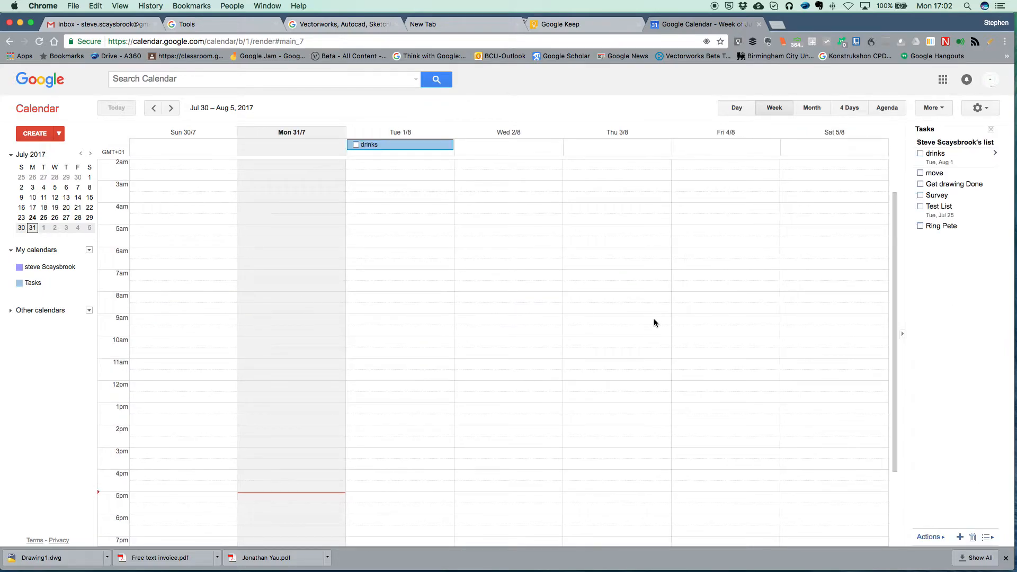
mouse_move(73, 197)
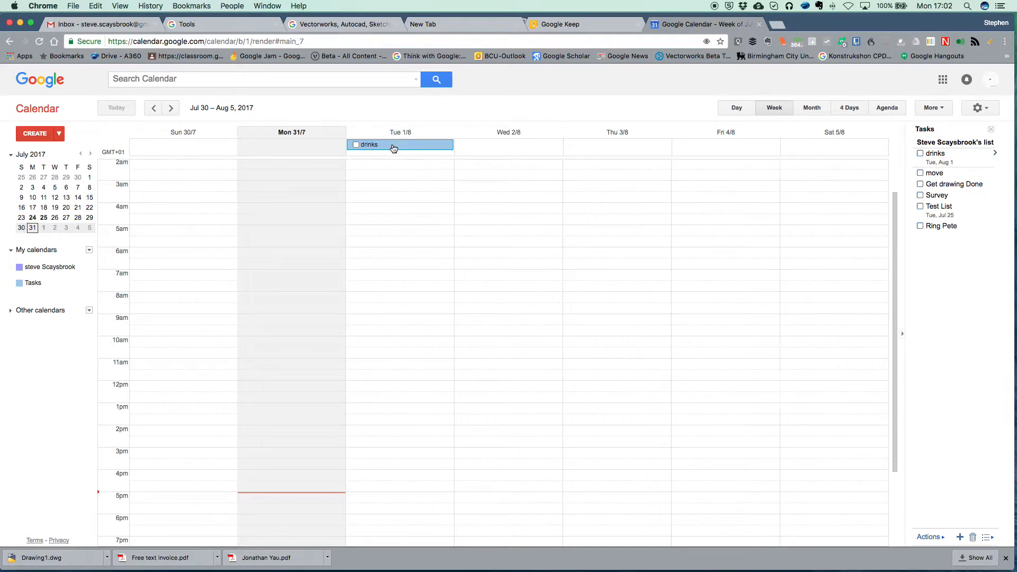
mouse_move(352, 339)
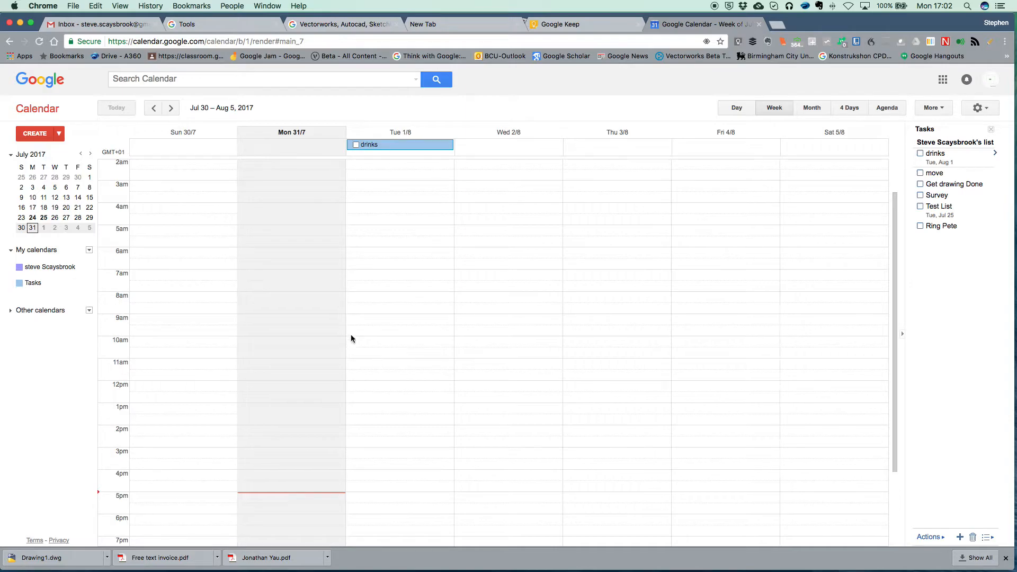
mouse_move(76, 262)
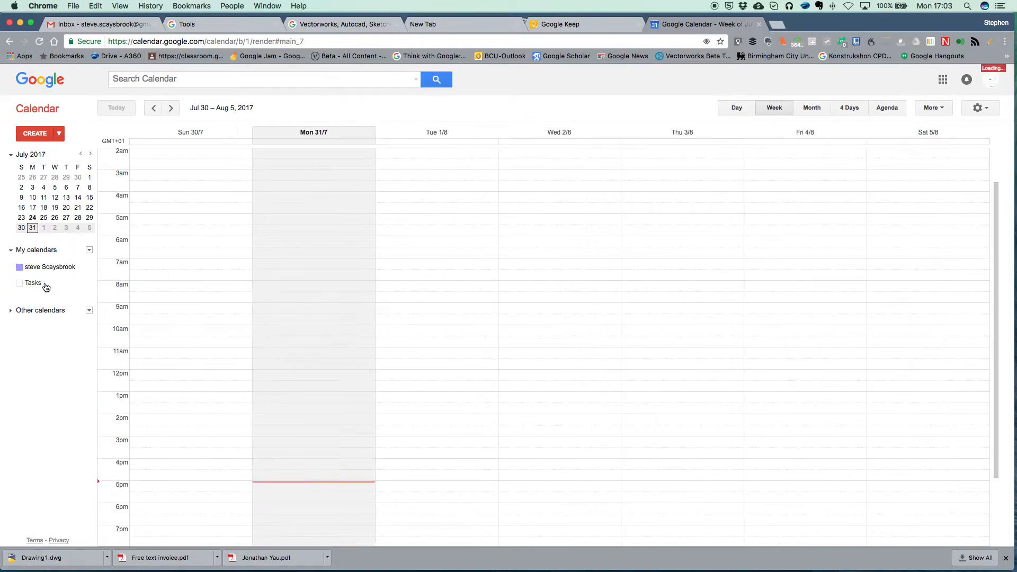
- Re-enable the Tasks calendar and switch it back to Reminders
click(19, 282)
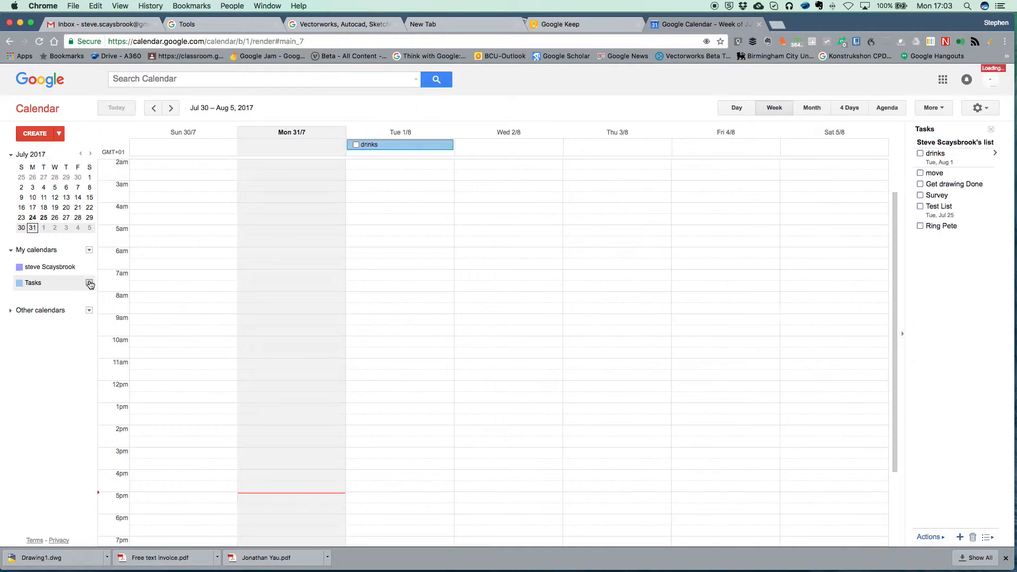
click(90, 283)
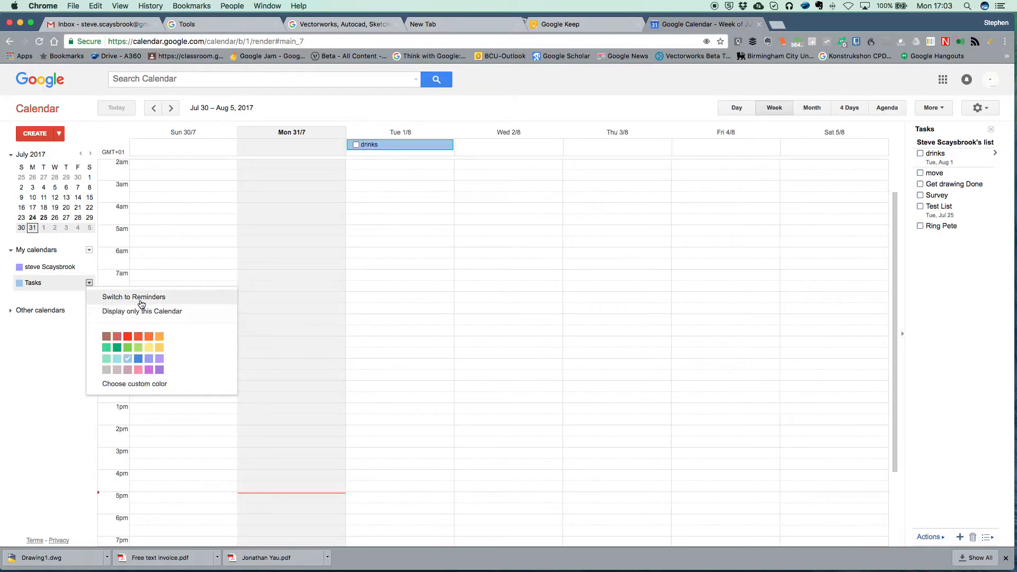
click(134, 297)
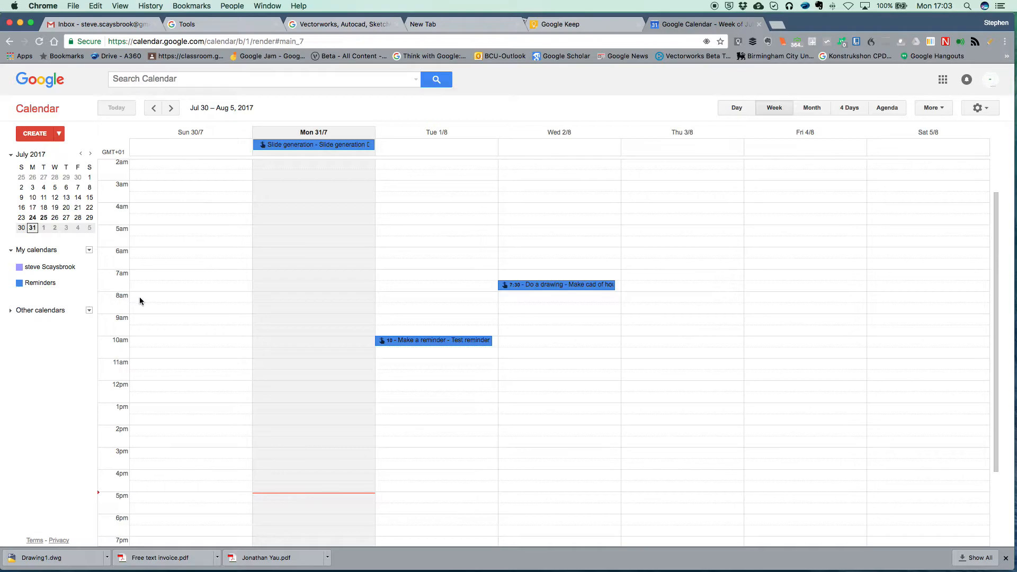
mouse_move(803, 188)
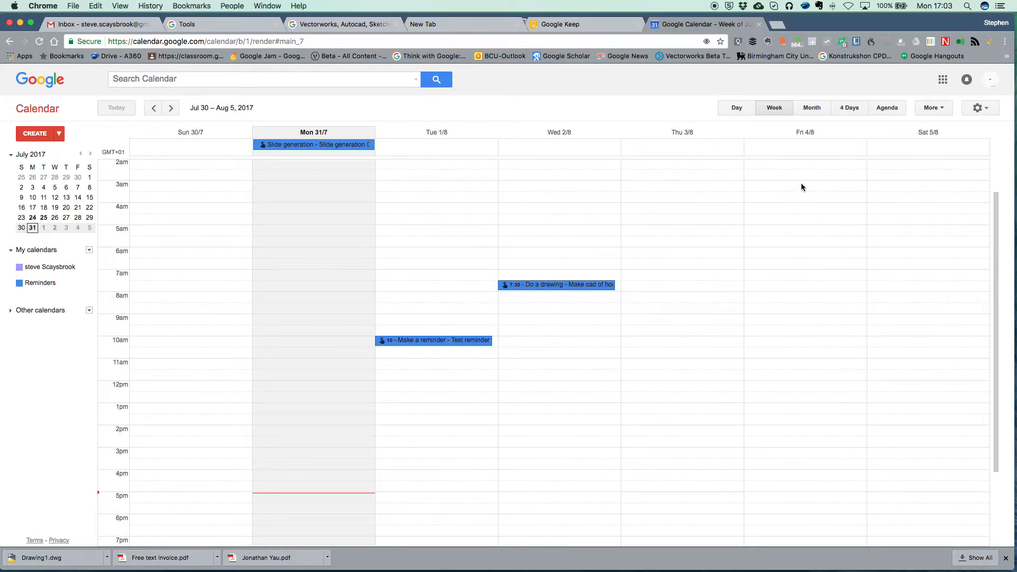
mouse_move(22, 89)
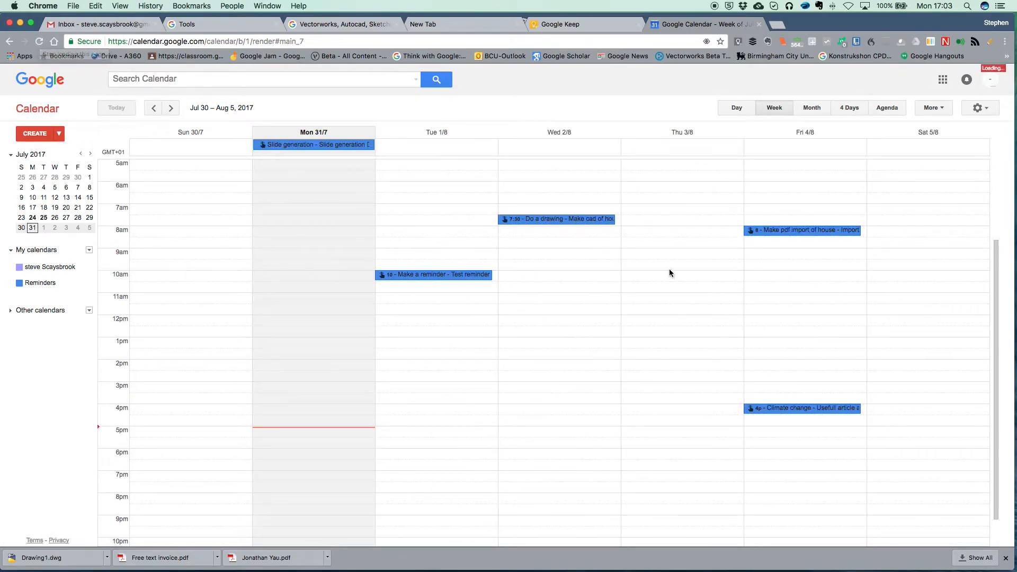
mouse_move(872, 438)
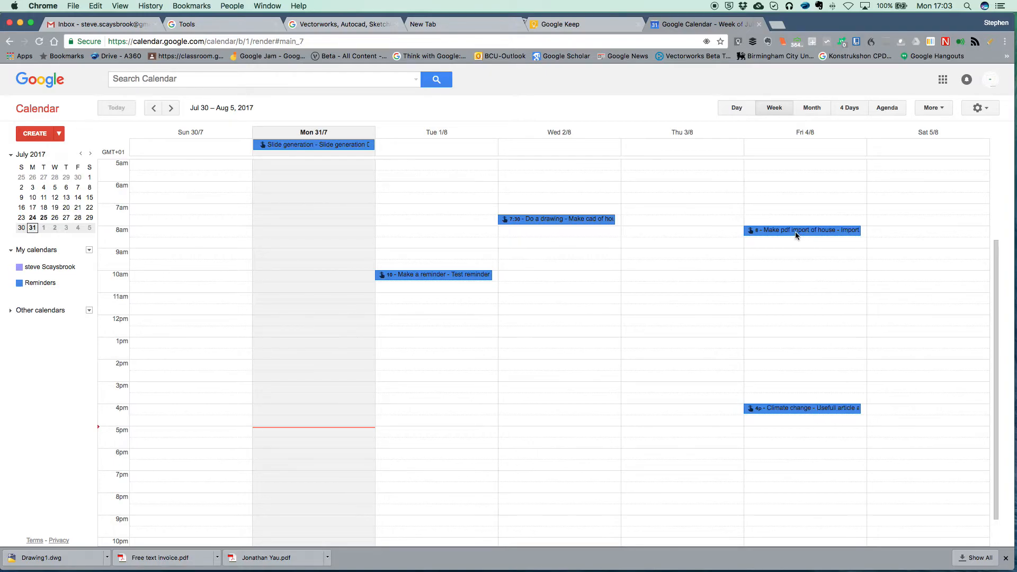
- Open the Friday 8am 'Make pdf import of house' reminder event's details
click(803, 230)
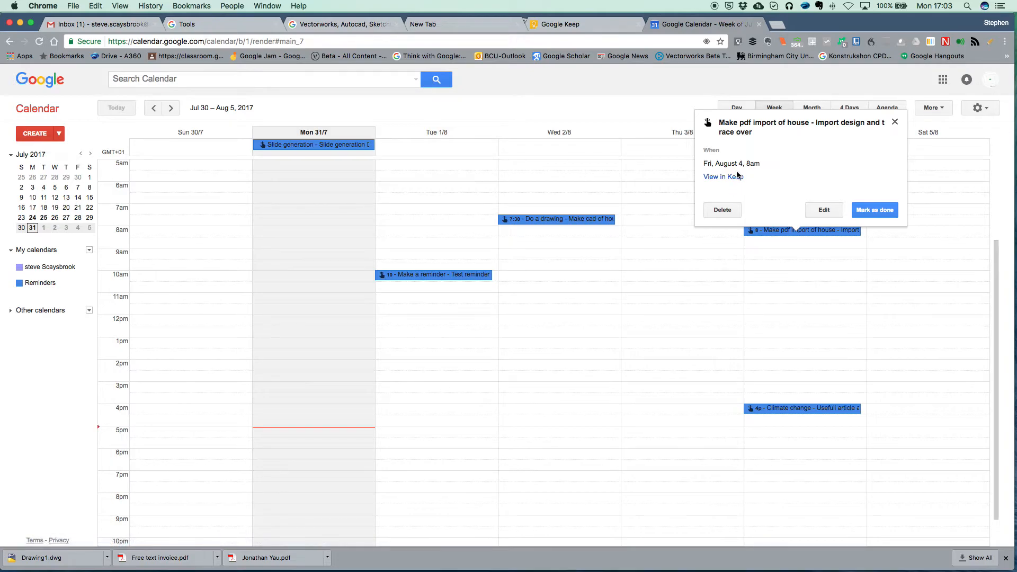
mouse_move(812, 160)
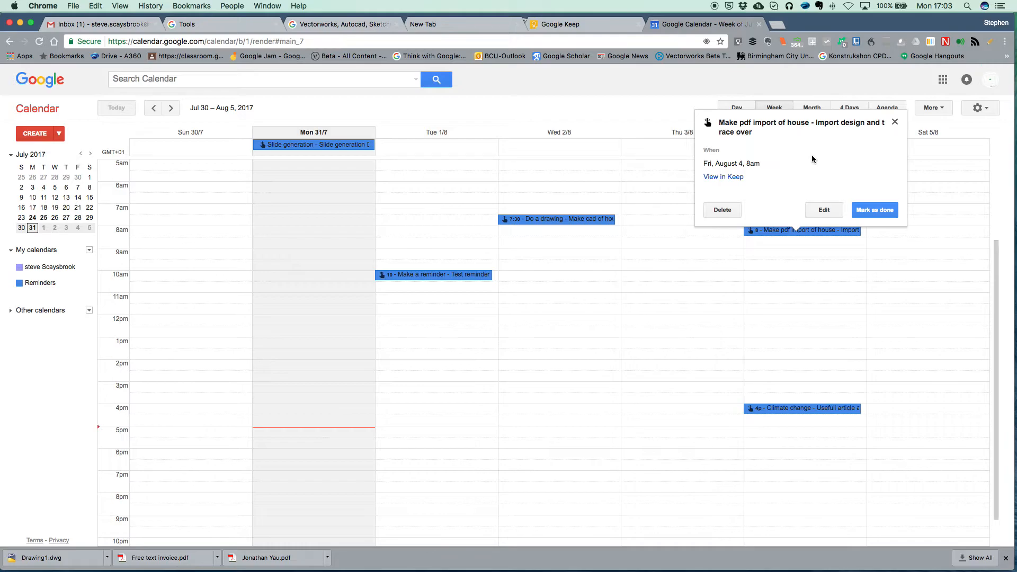
mouse_move(472, 68)
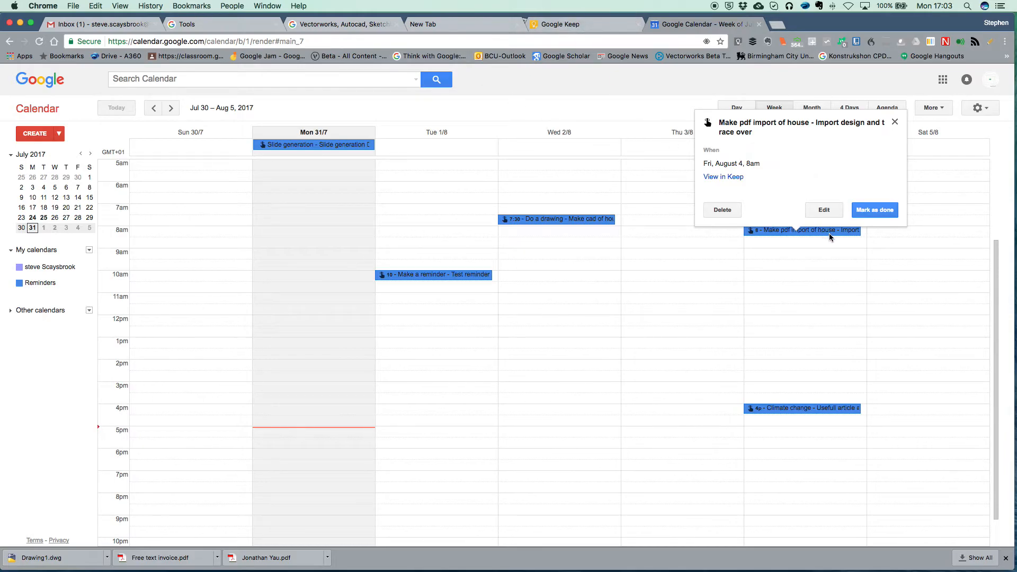
mouse_move(718, 188)
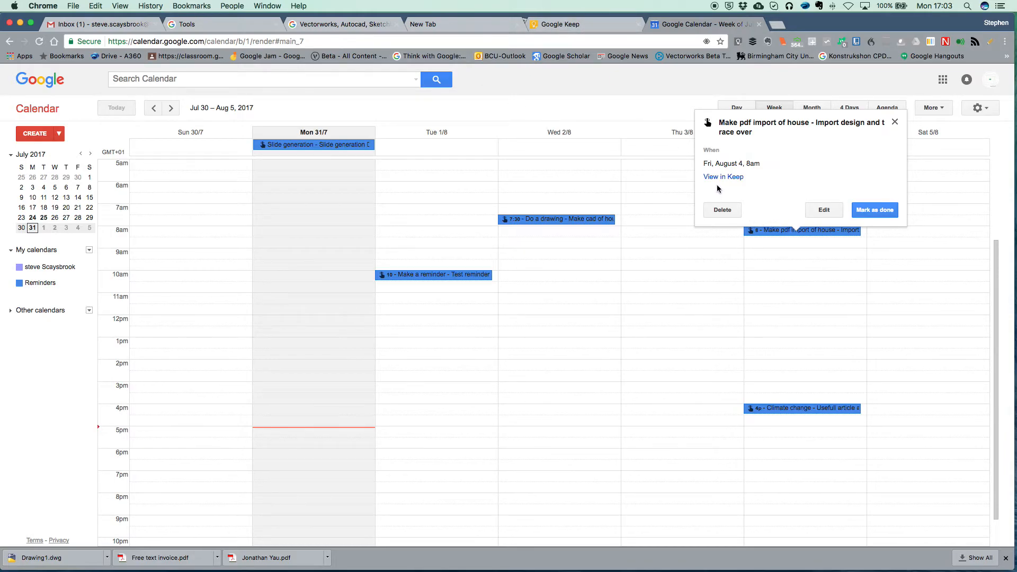
mouse_move(693, 188)
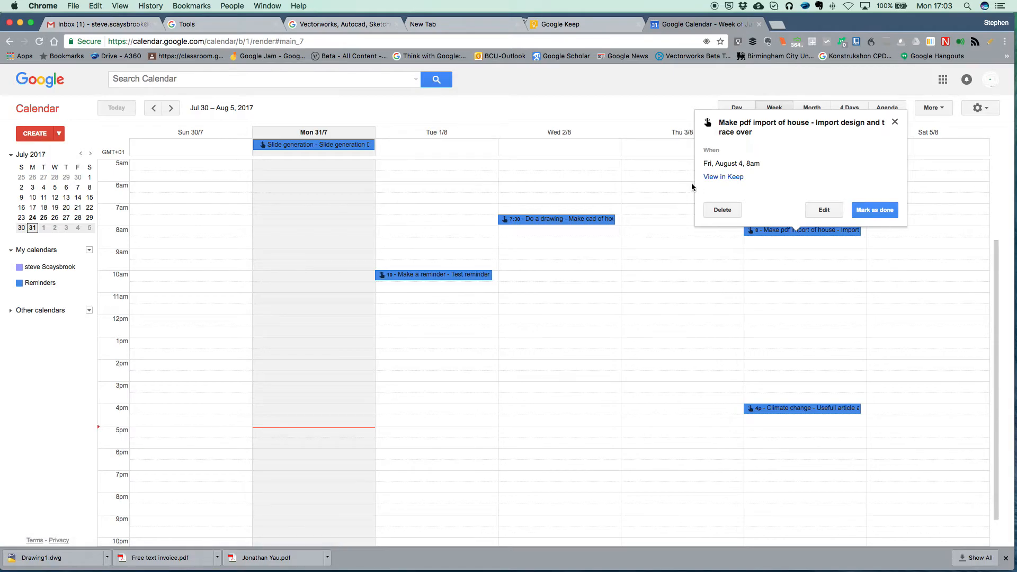
mouse_move(606, 66)
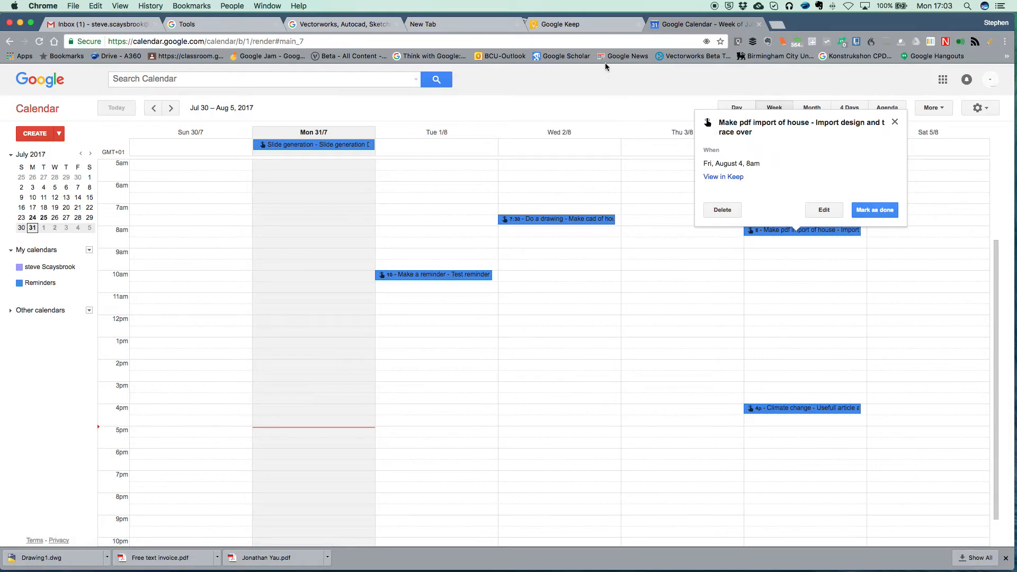
mouse_move(583, 24)
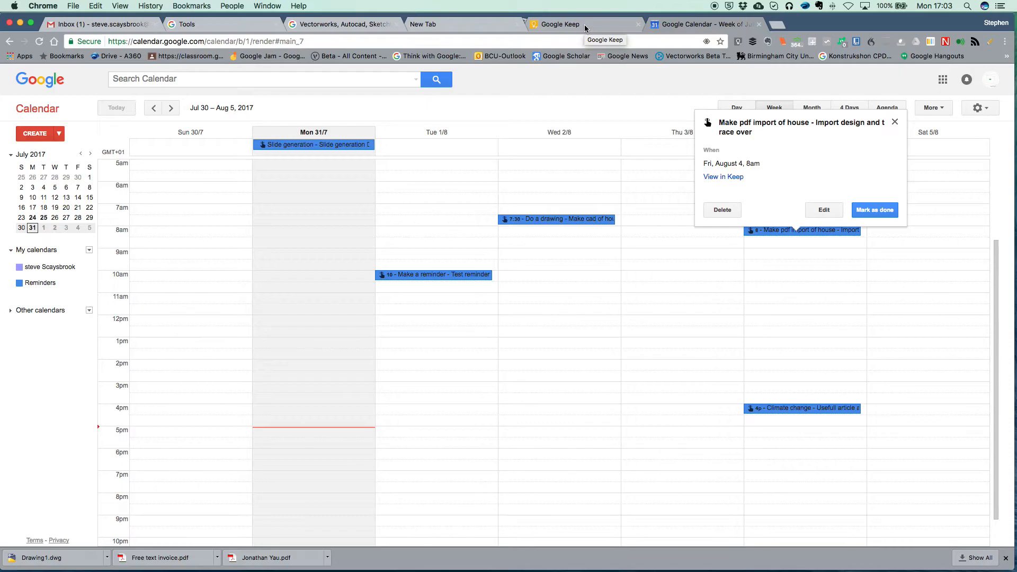
mouse_move(684, 26)
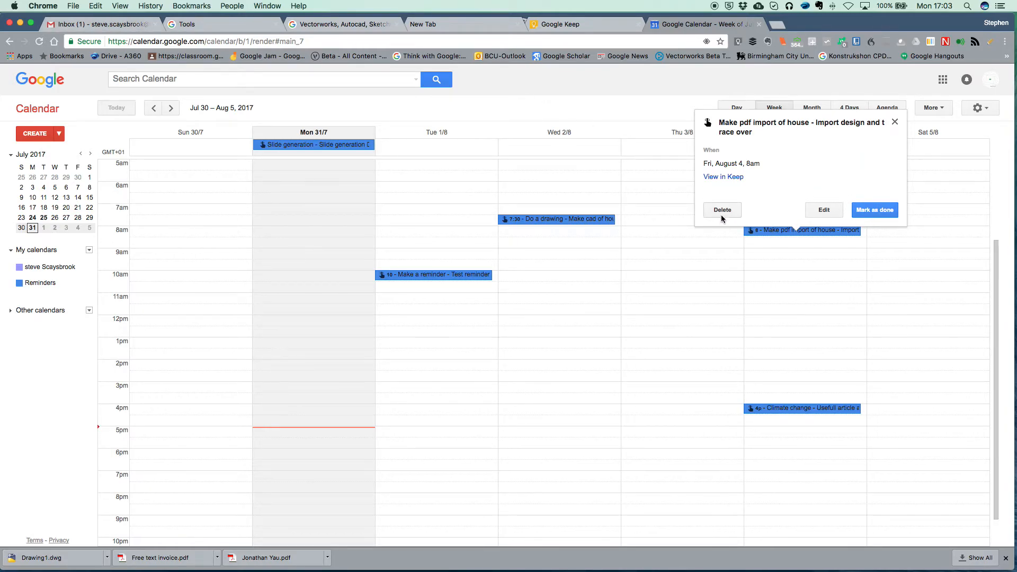
mouse_move(349, 219)
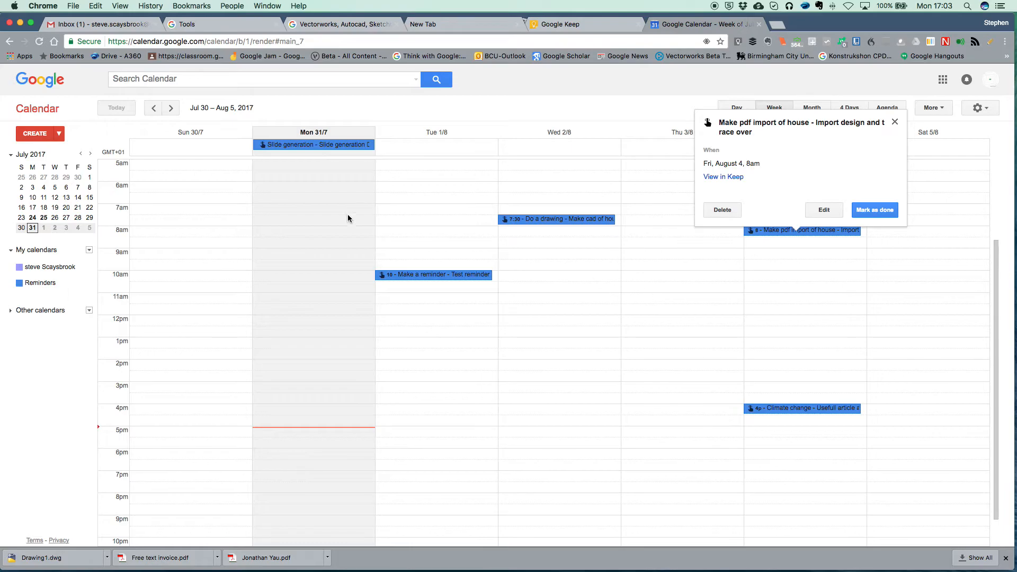
mouse_move(665, 375)
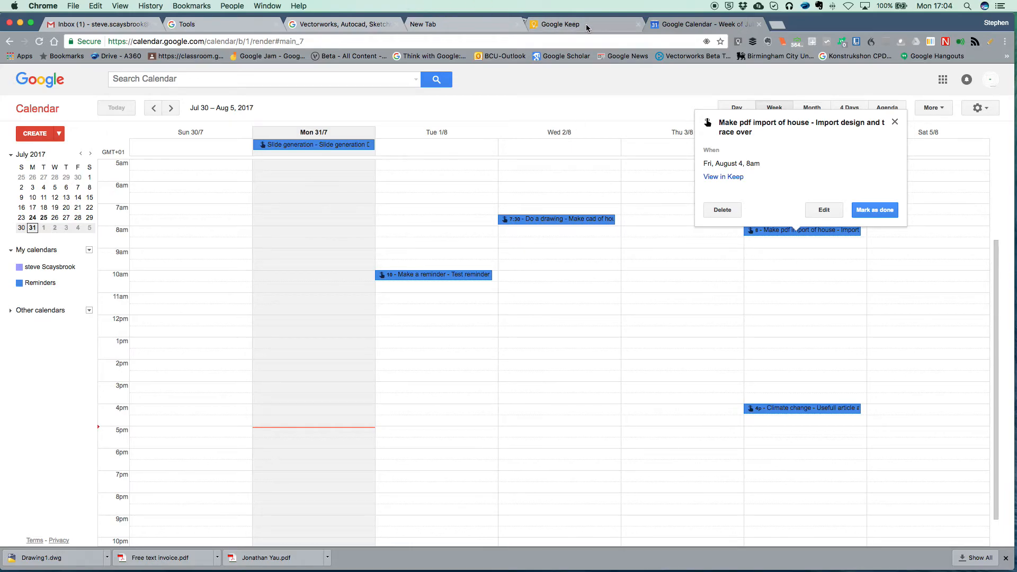
- Return to Google Keep to view the Climate change note with its Washington Post link
click(560, 24)
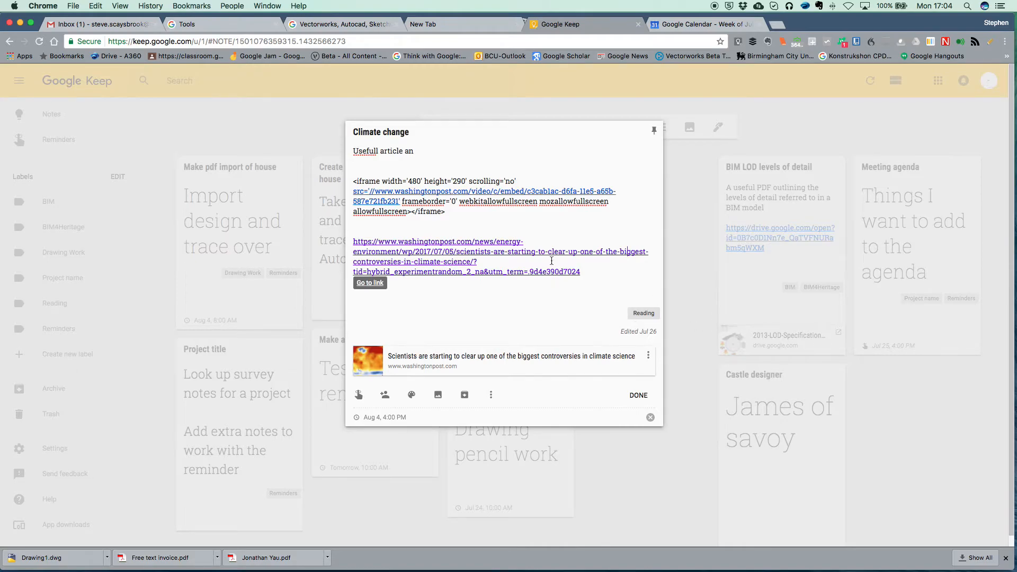
mouse_move(617, 348)
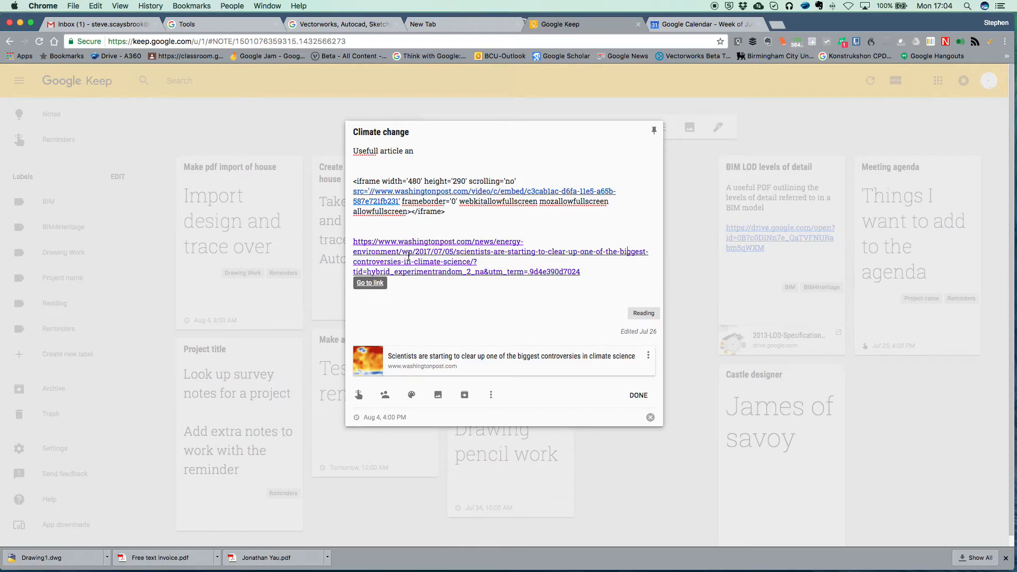
mouse_move(384, 395)
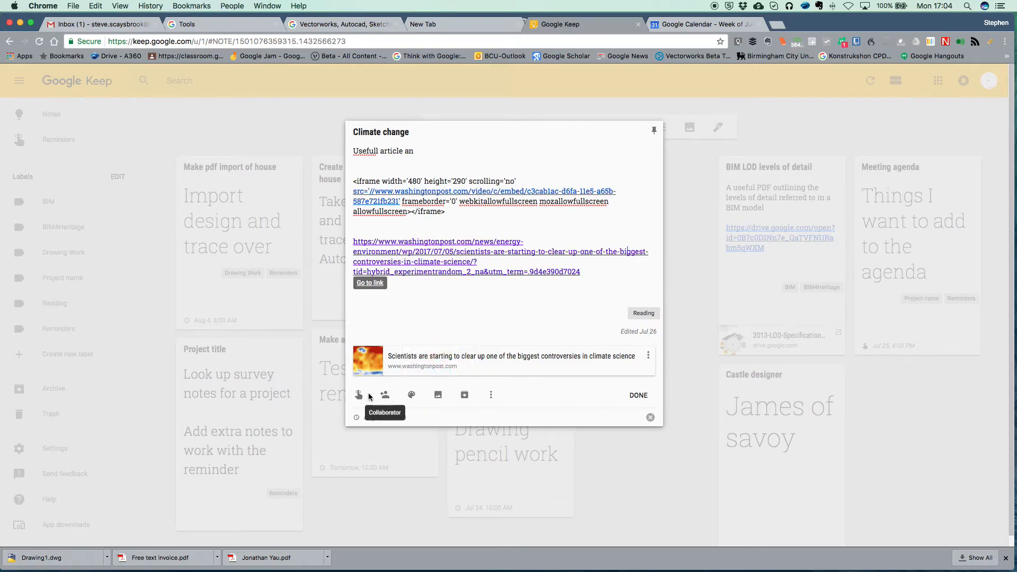
mouse_move(407, 397)
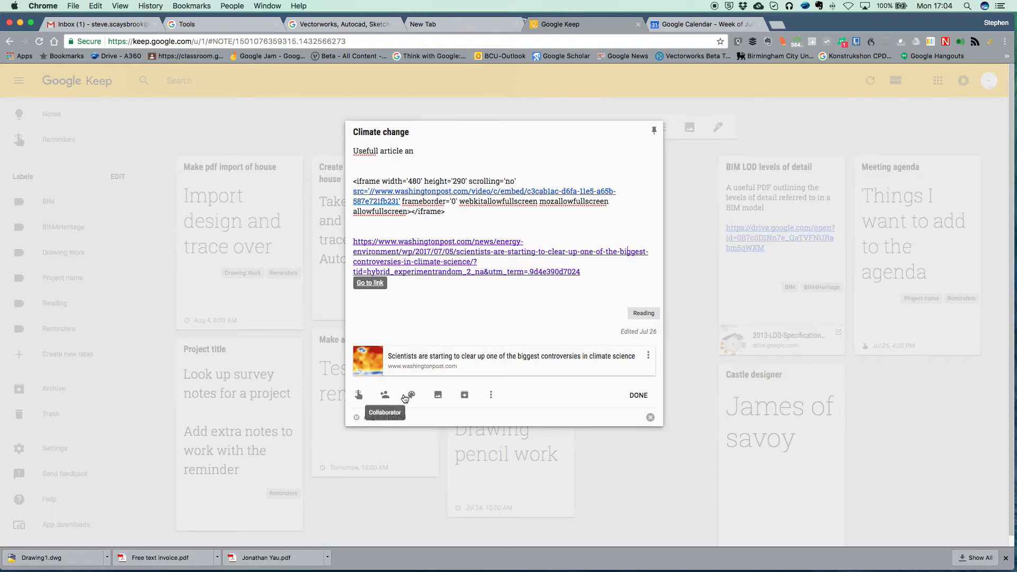
mouse_move(438, 395)
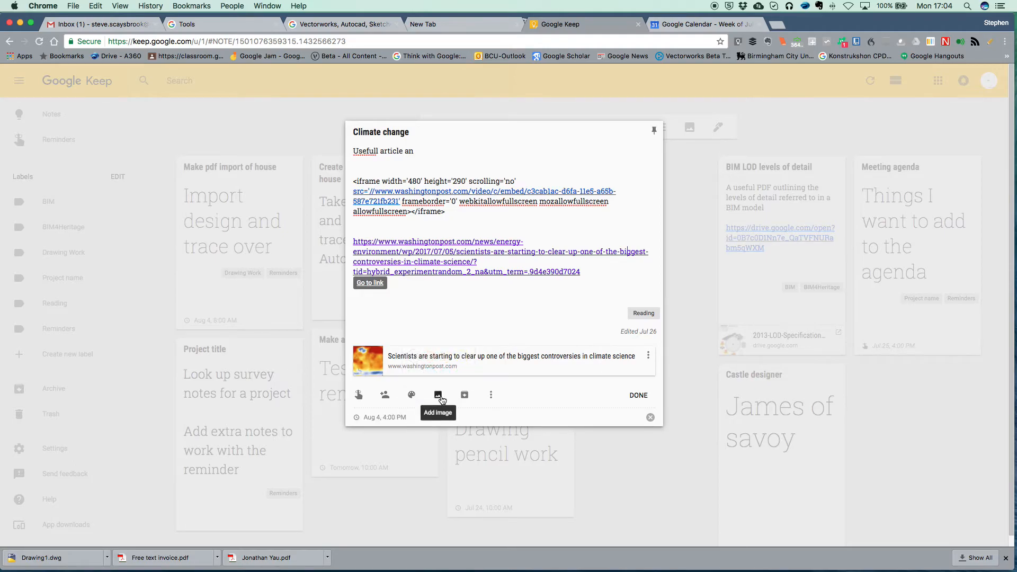
mouse_move(487, 396)
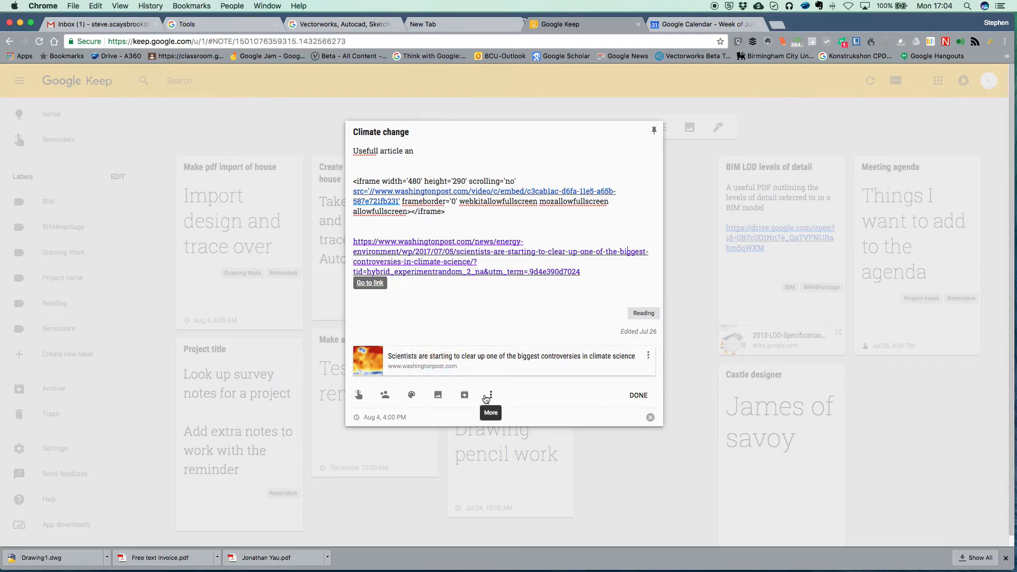
- Show the Climate change note's More menu with delete, labels, drawing and copy options
click(488, 394)
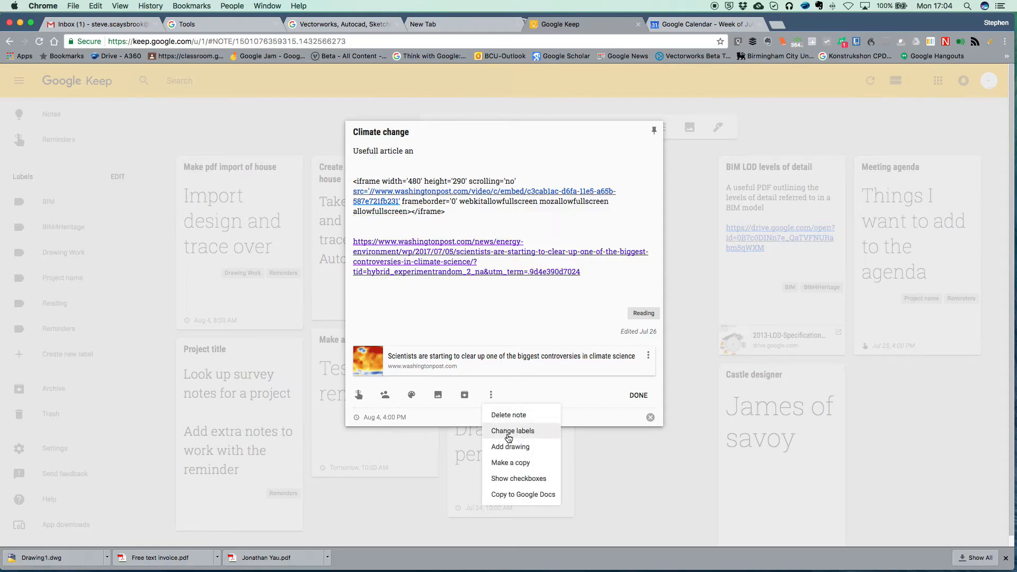
mouse_move(524, 489)
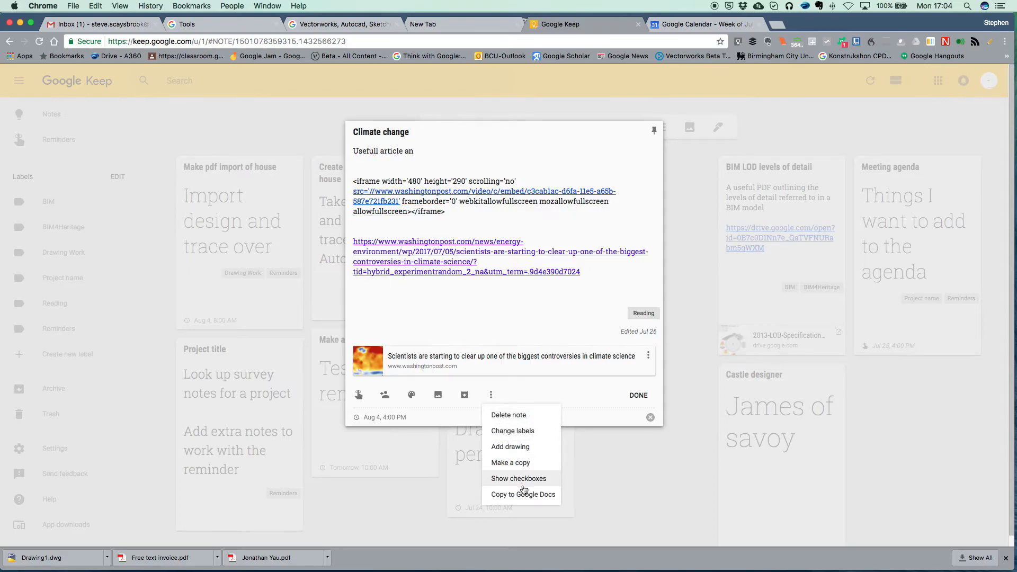
mouse_move(783, 180)
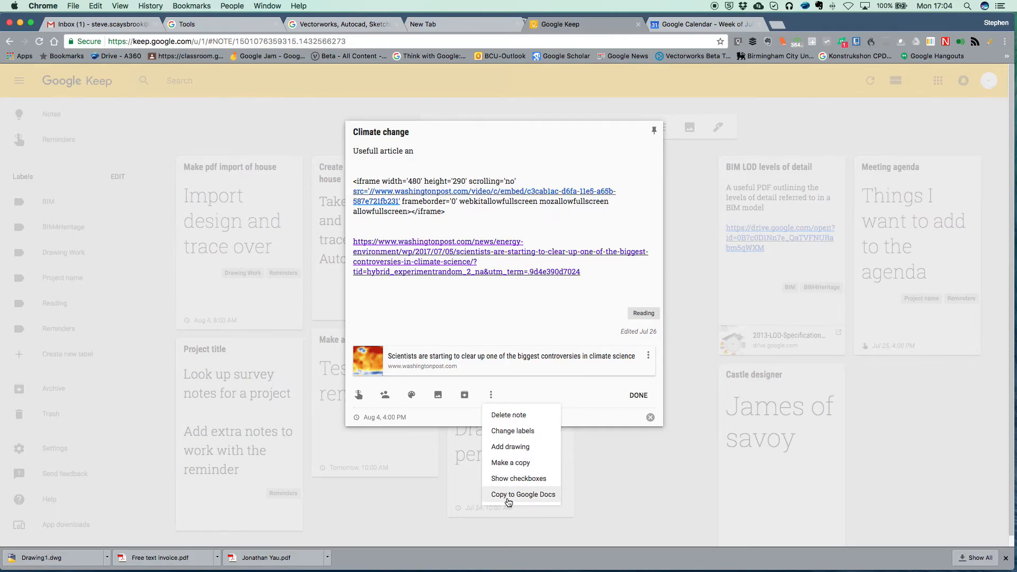
mouse_move(670, 471)
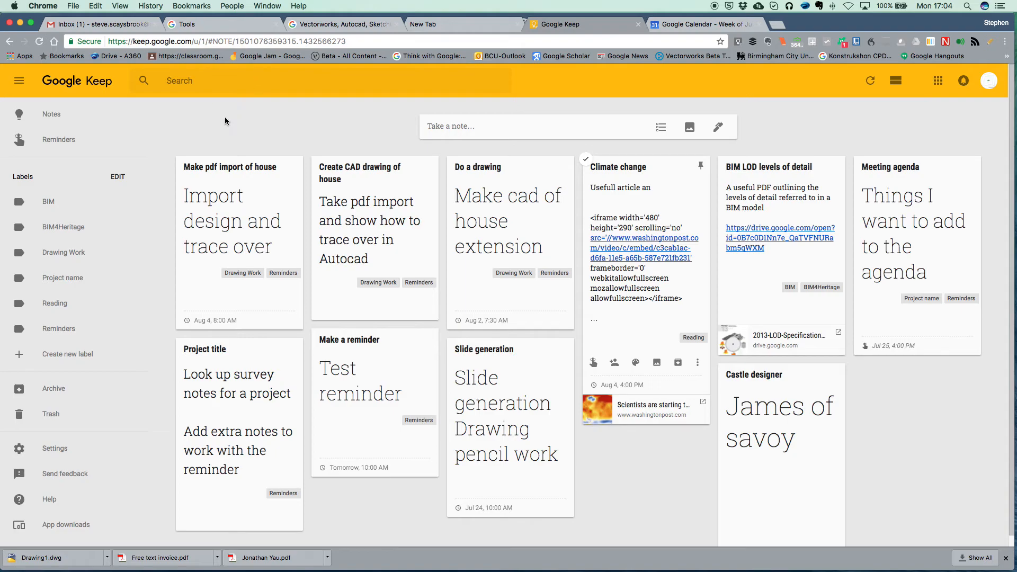
mouse_move(200, 173)
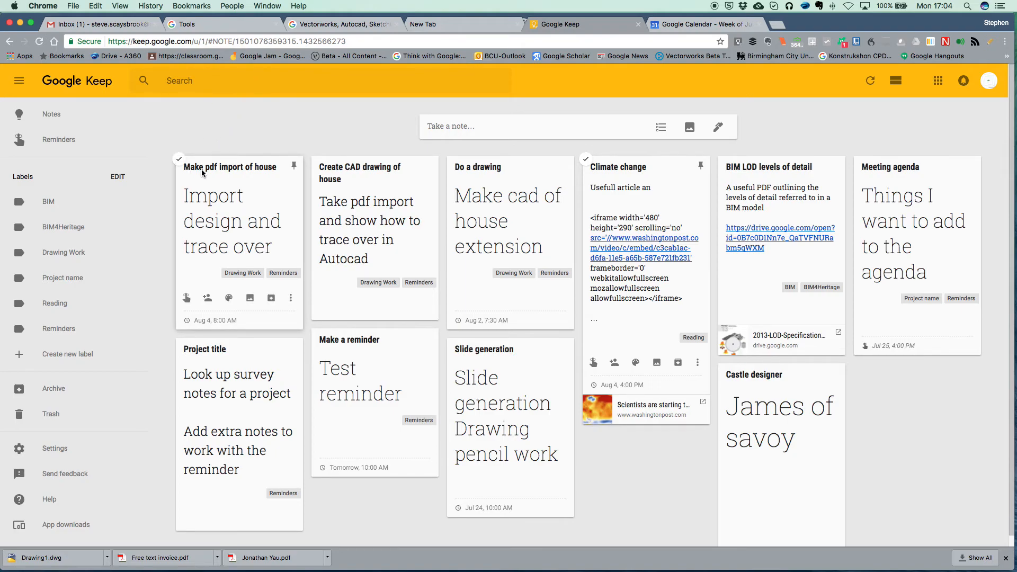
mouse_move(411, 234)
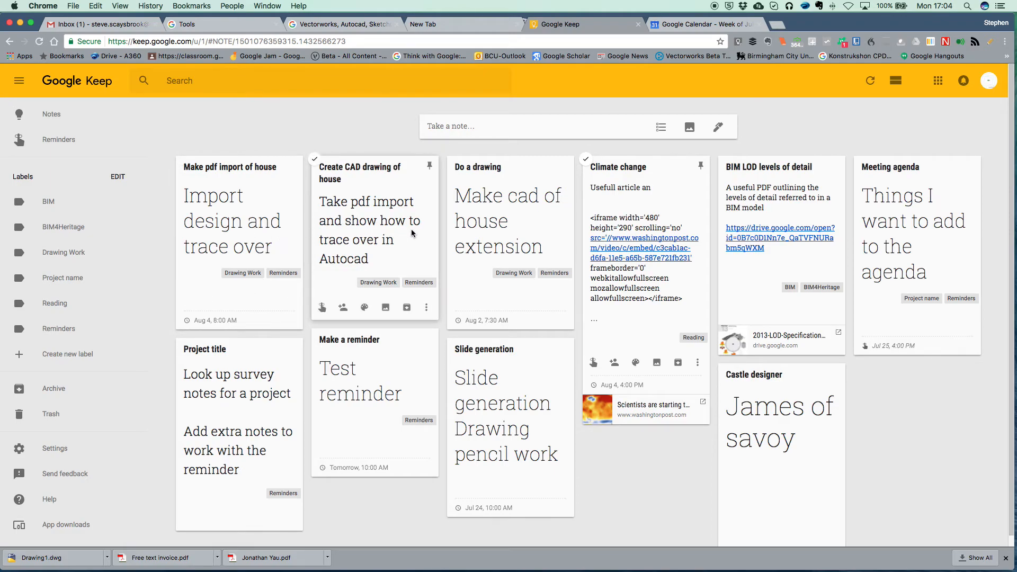
mouse_move(231, 281)
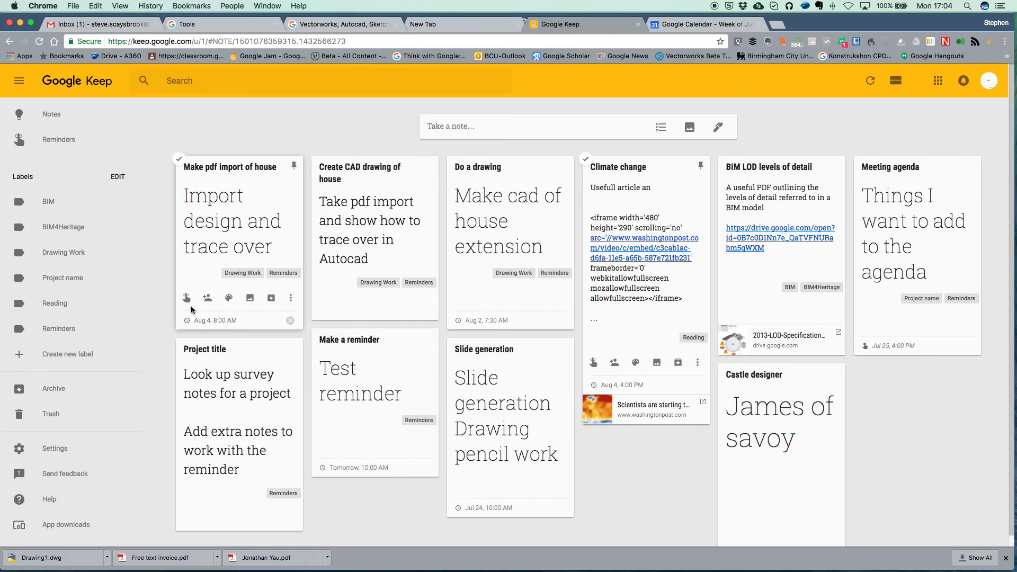
mouse_move(187, 298)
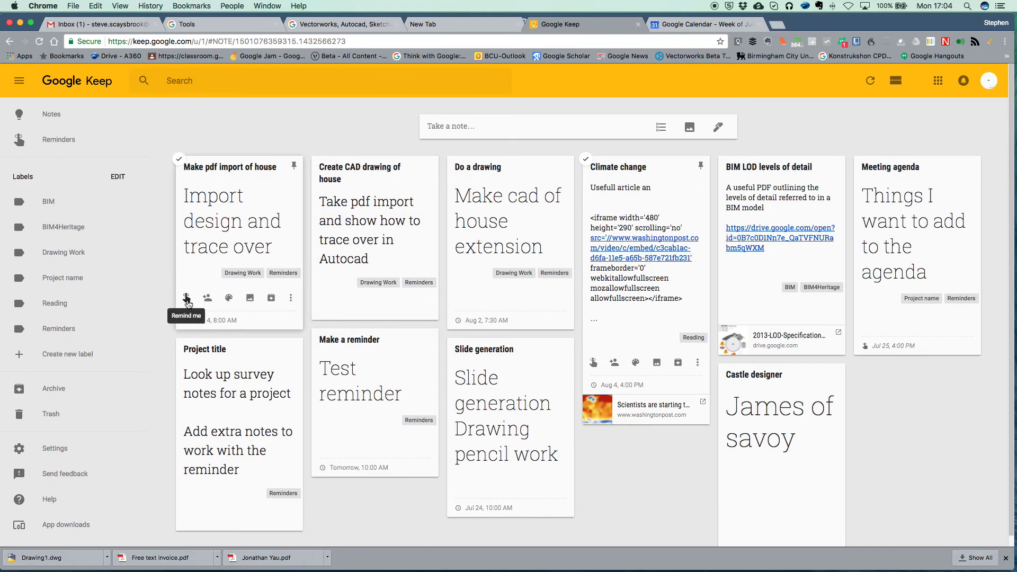
mouse_move(711, 35)
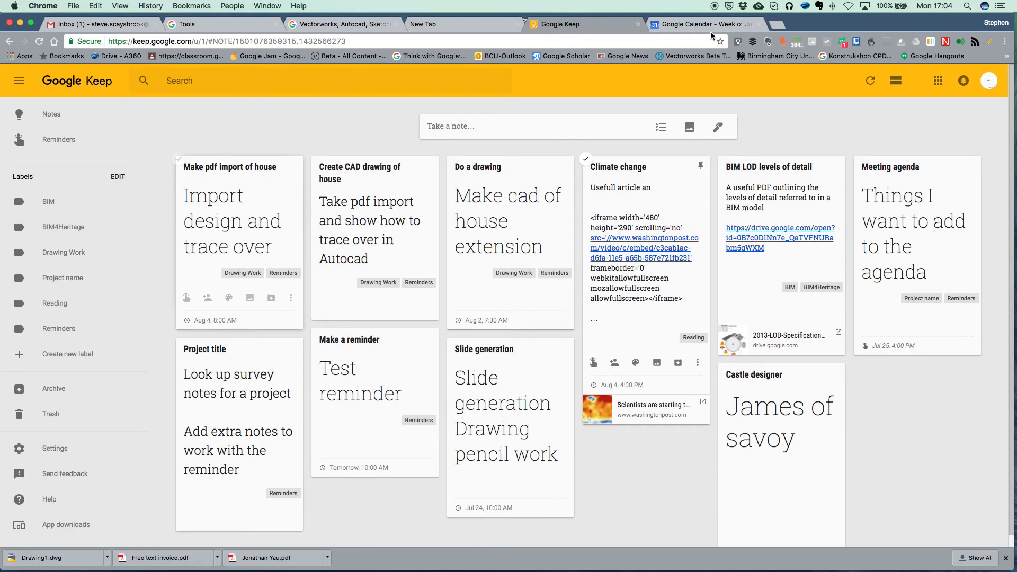
- Switch to Google Calendar's July 30–August 5 week showing the Keep reminder events
click(704, 24)
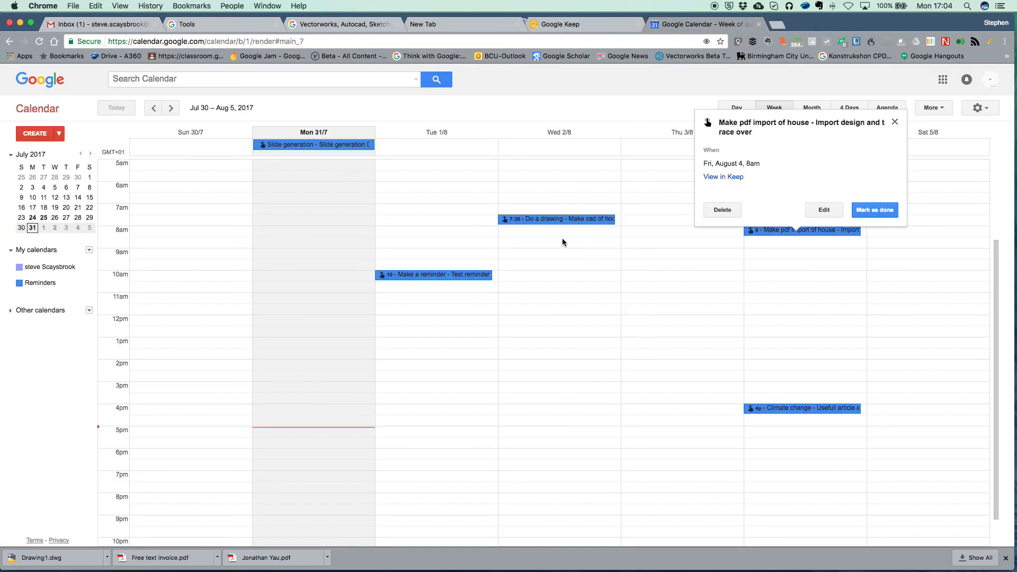
mouse_move(564, 220)
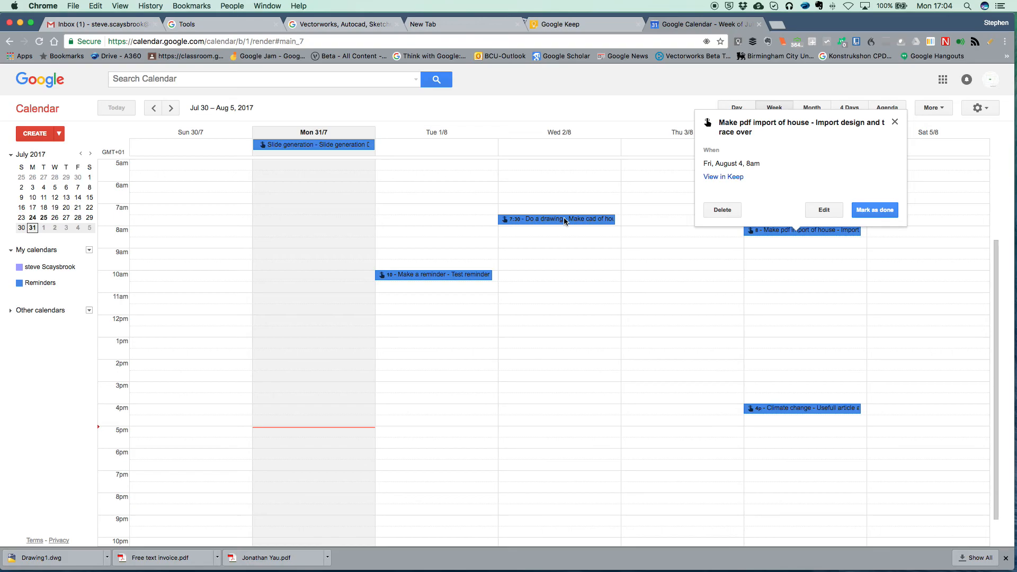
mouse_move(554, 323)
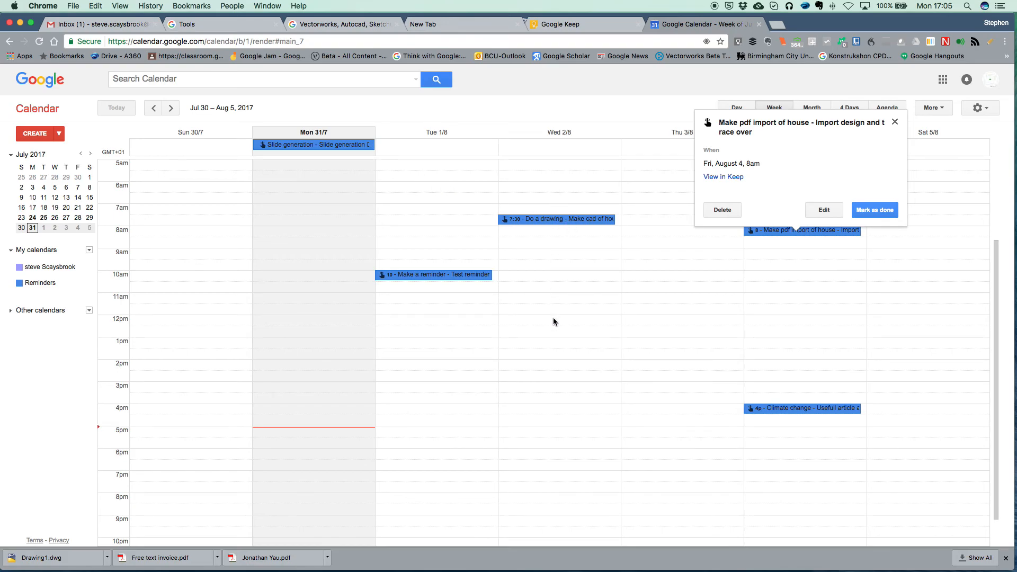
mouse_move(554, 289)
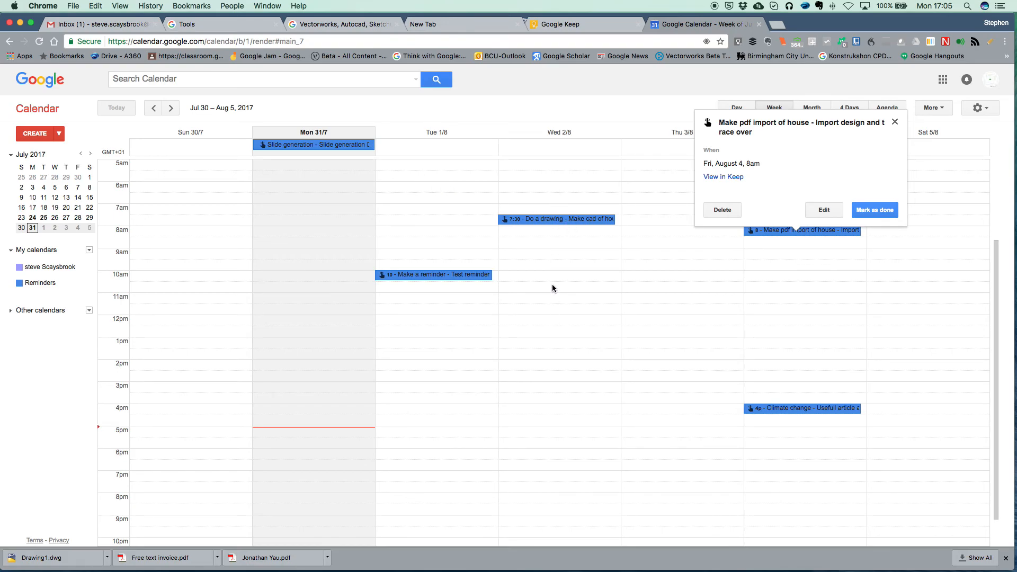
mouse_move(466, 296)
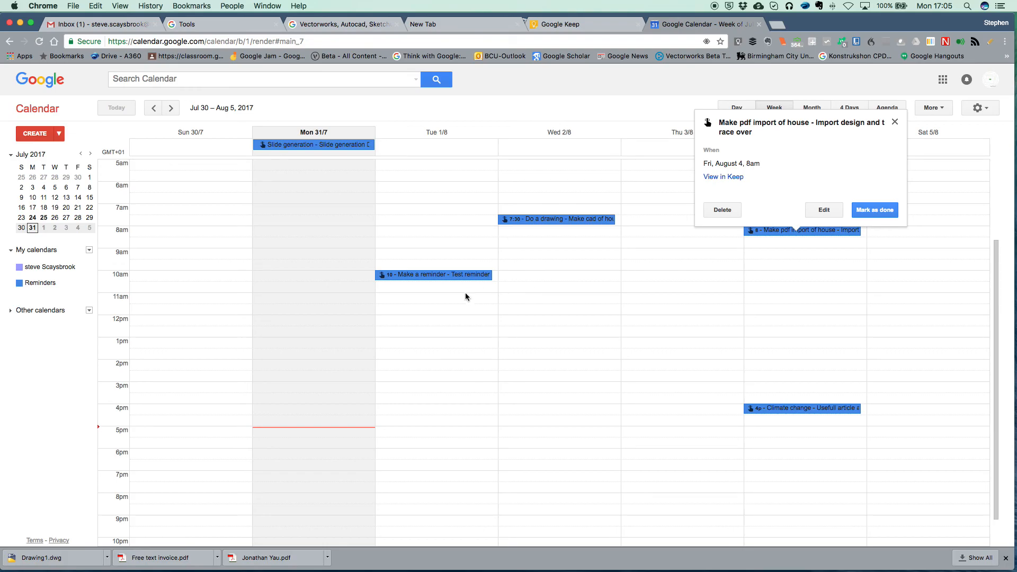
mouse_move(425, 279)
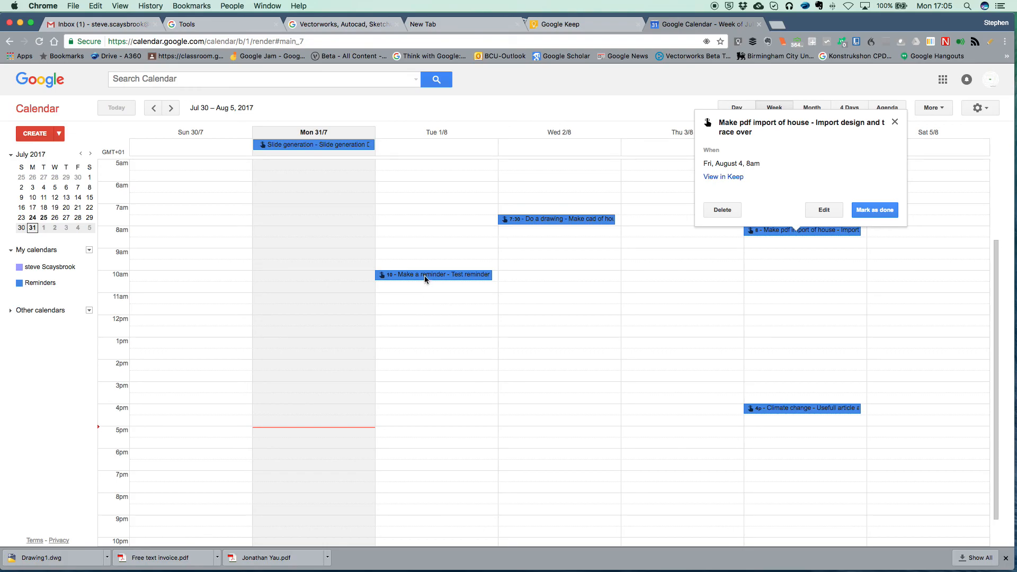
mouse_move(423, 272)
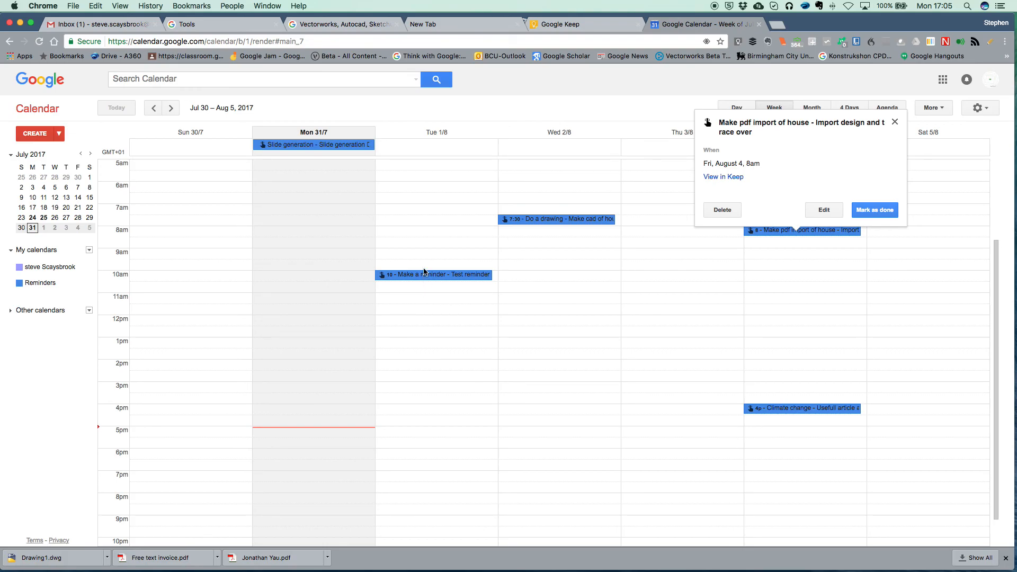
mouse_move(434, 318)
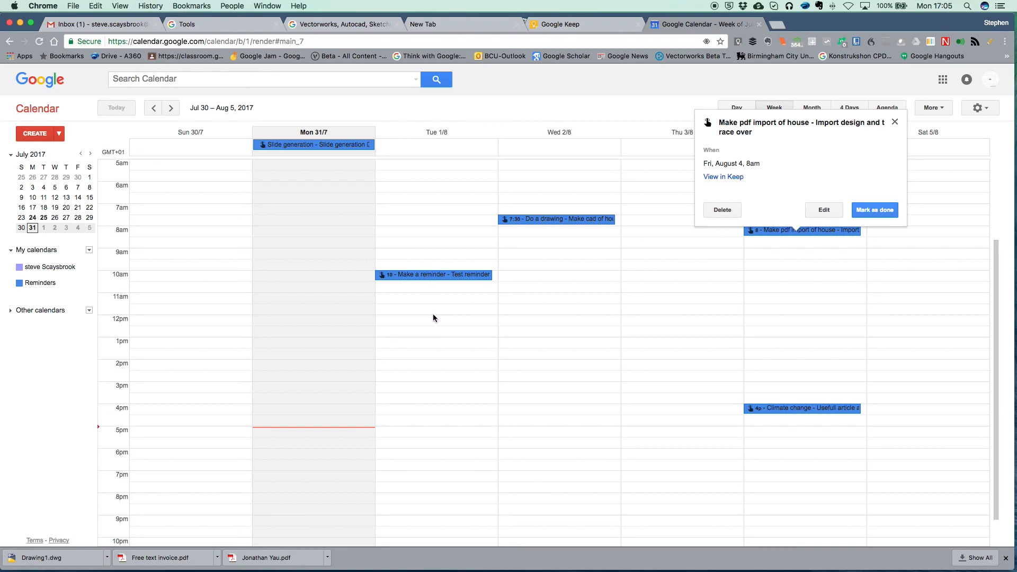